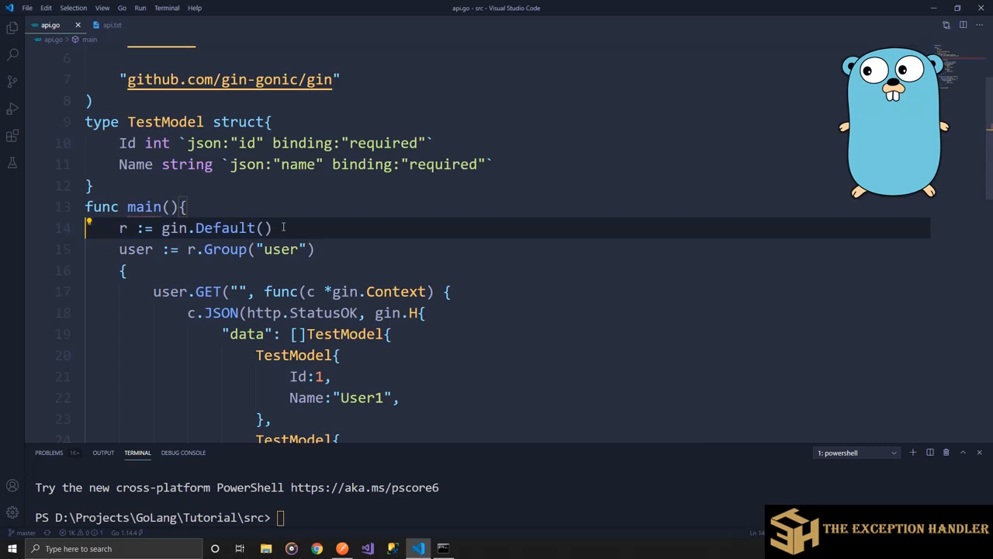
- Type user.Group("") on line 17, then delete it, leaving a blank line above user.GET
click(124, 228)
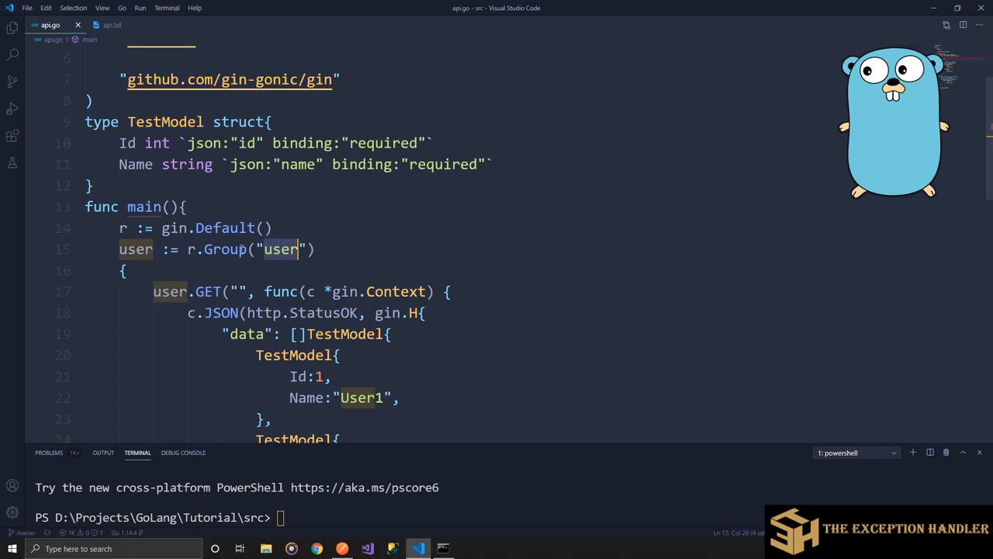
scroll(down, 3)
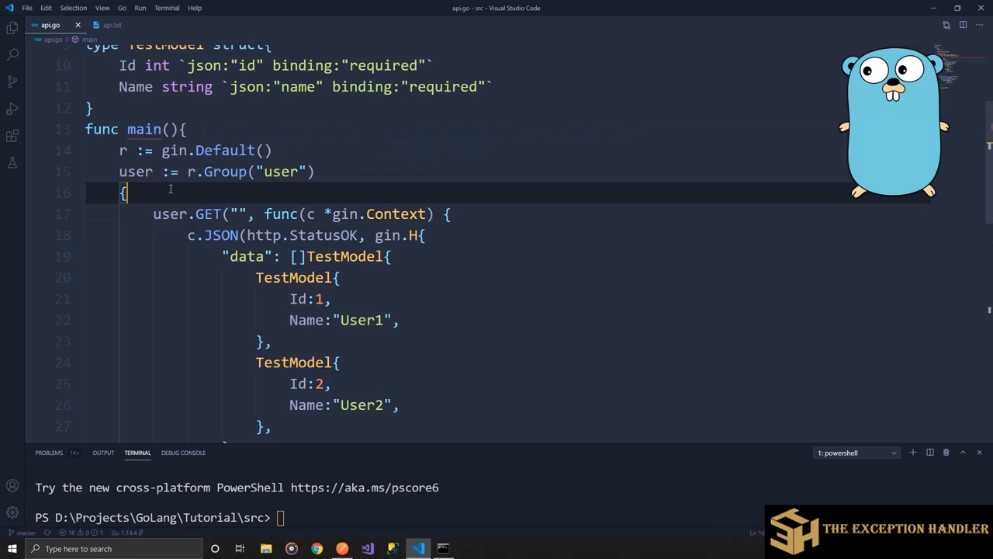
text(user.)
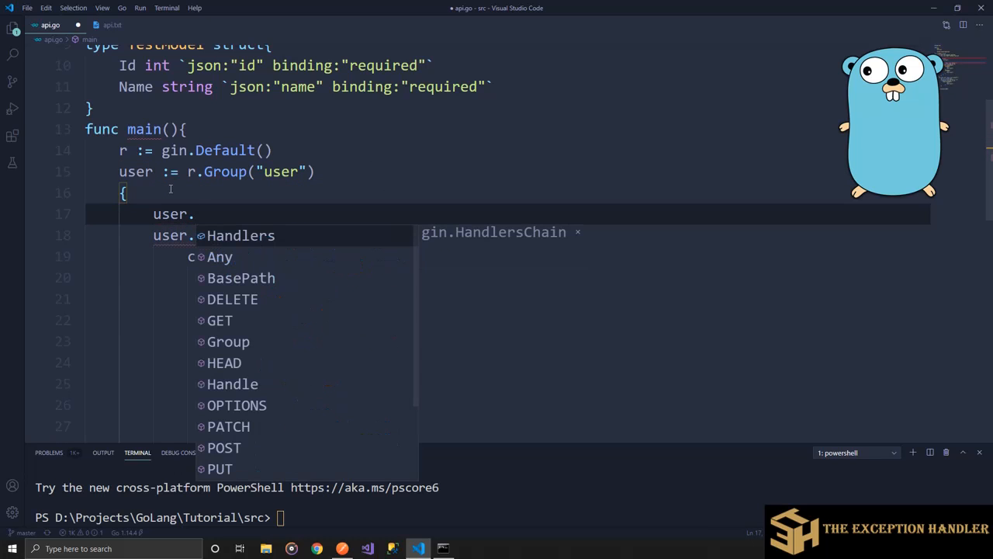
text(g)
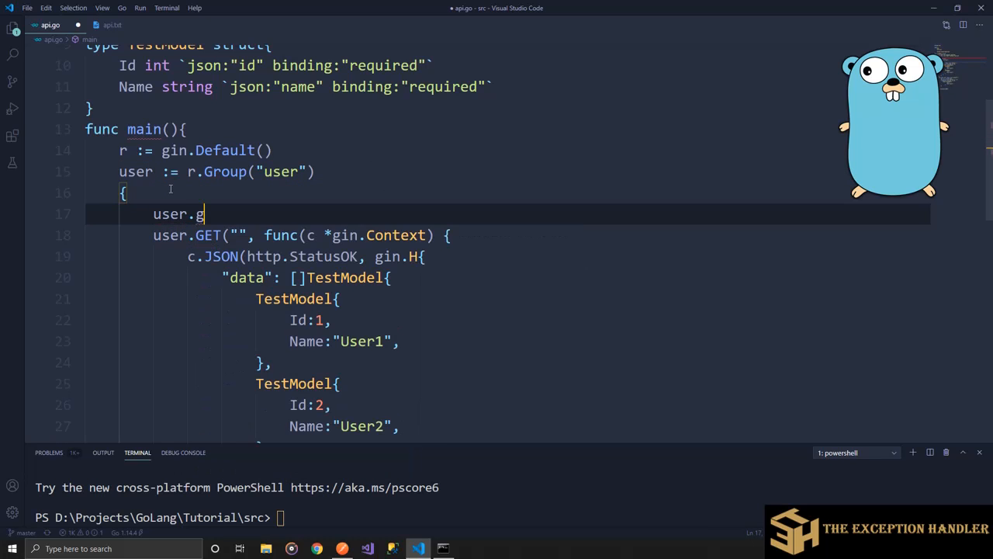
text(roup())
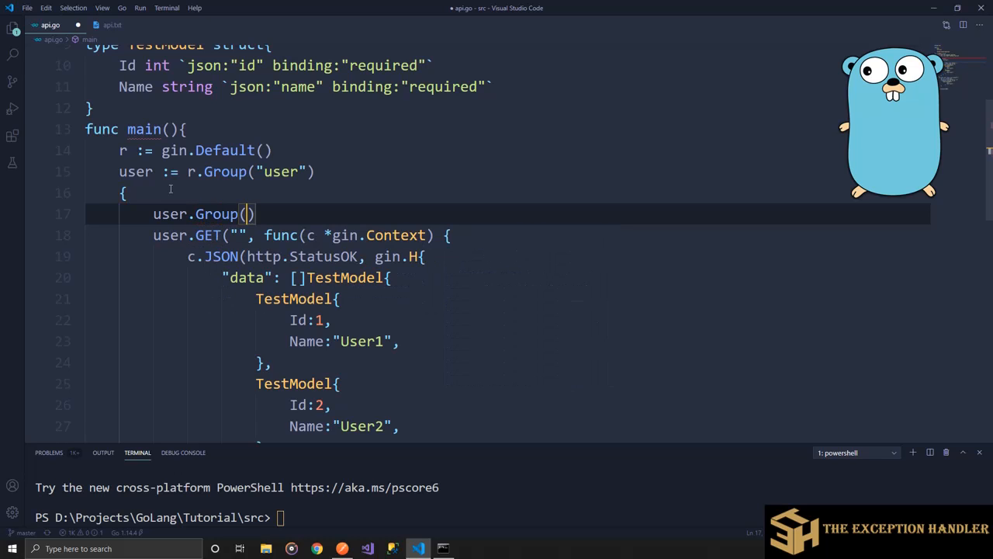
text("")
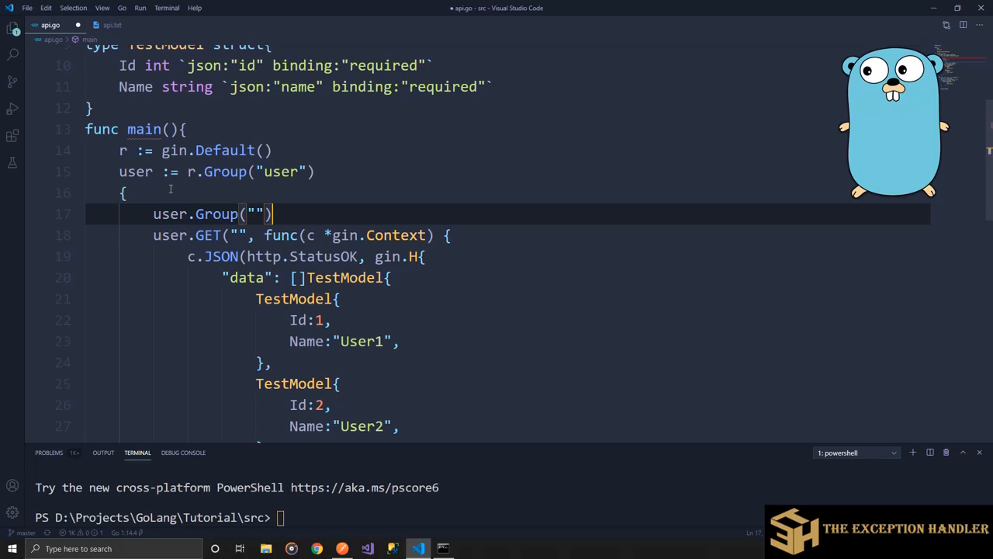
key(Ctrl+Shift+k)
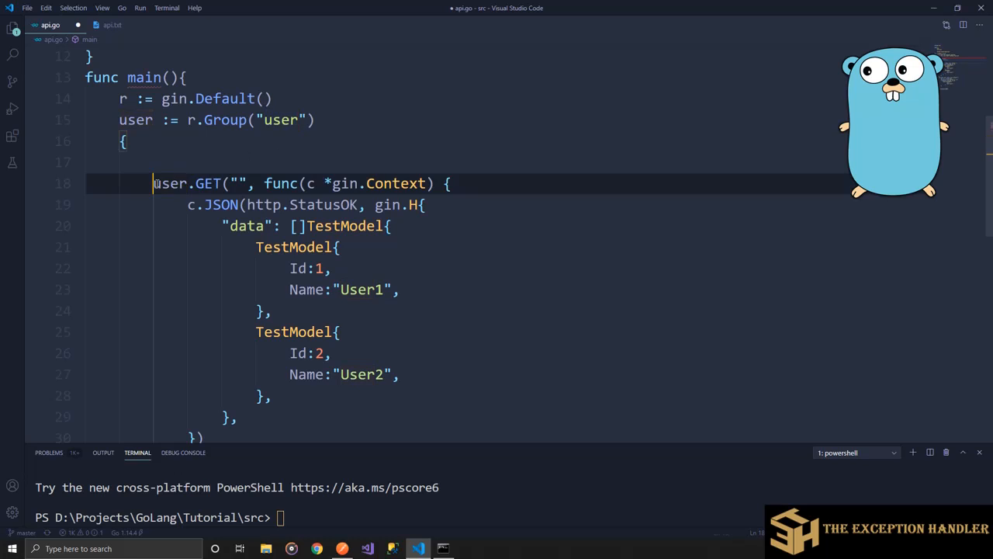
scroll(down, 3)
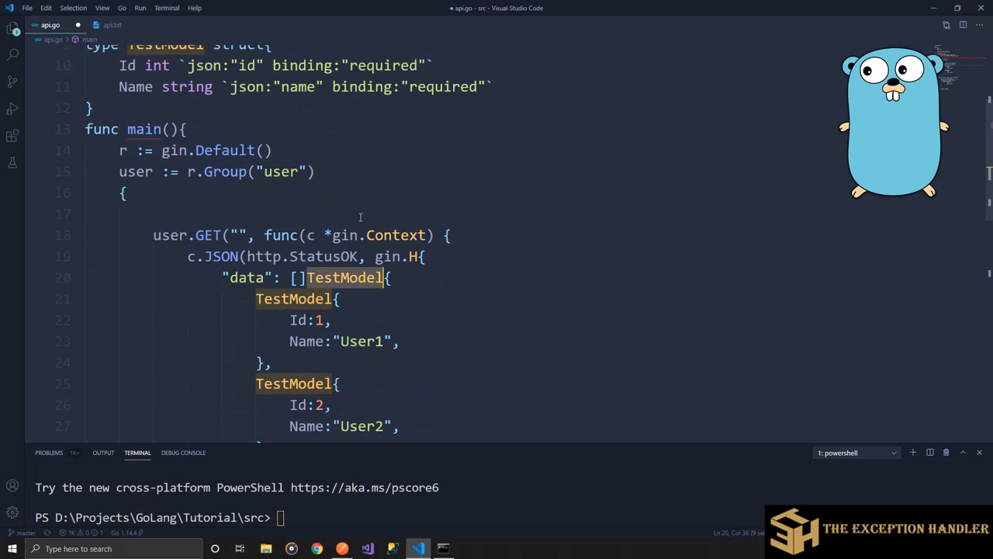
scroll(down, 3)
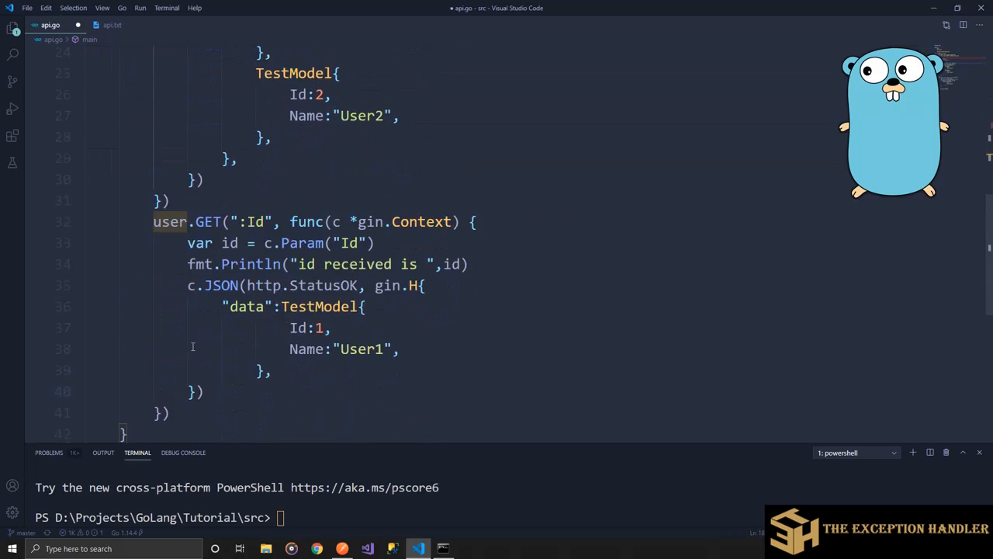
click(256, 221)
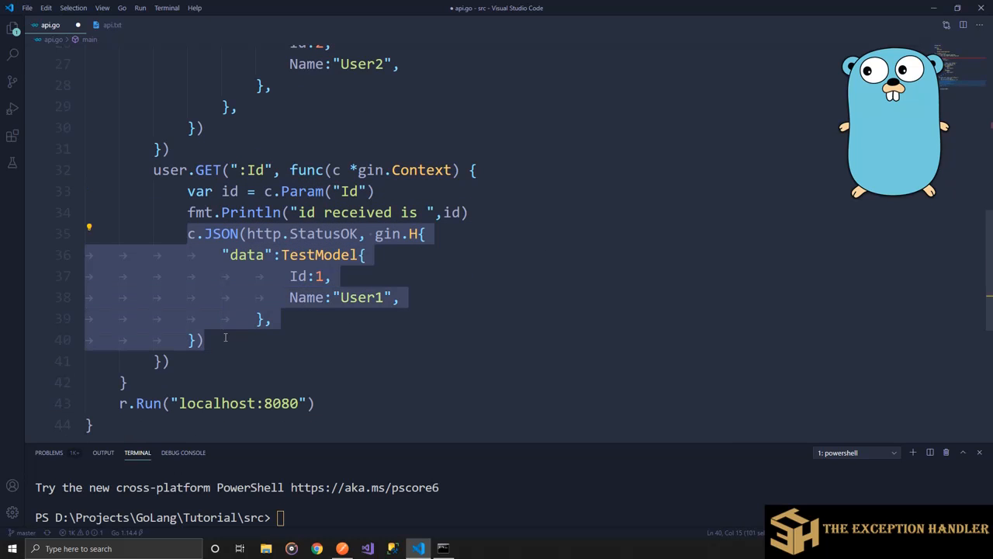
click(291, 297)
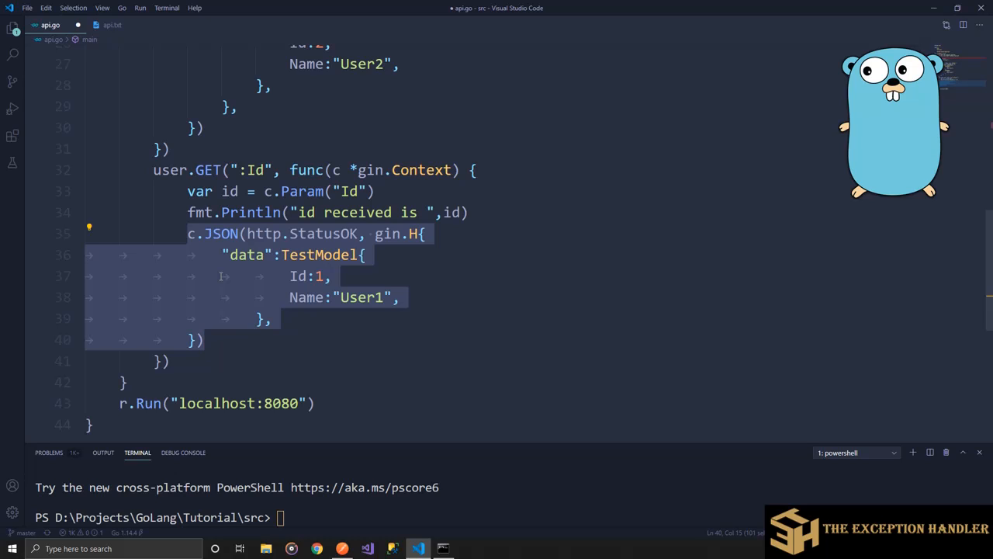
- Run go run api.go in the terminal to start the Gin server
click(311, 516)
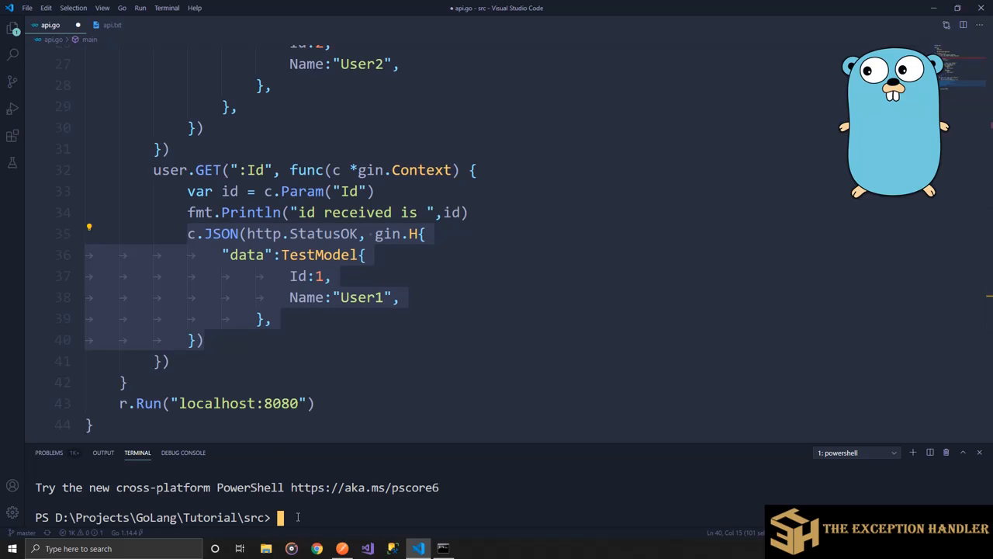
text(go)
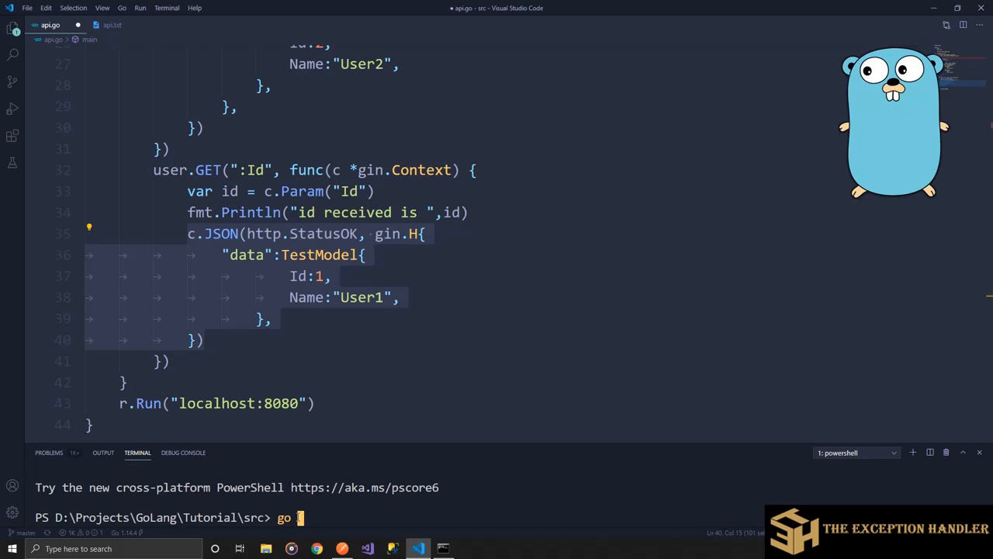
text(run)
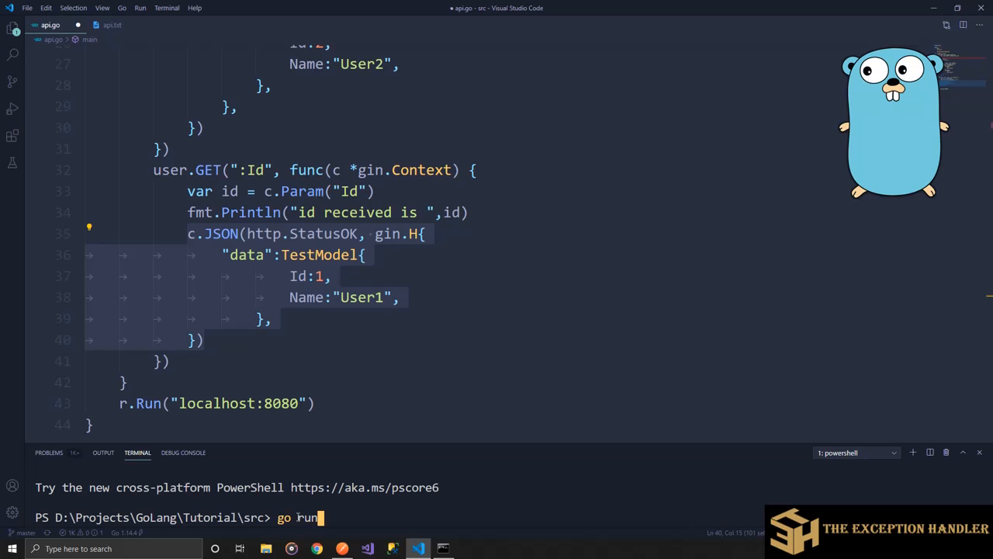
text(ap)
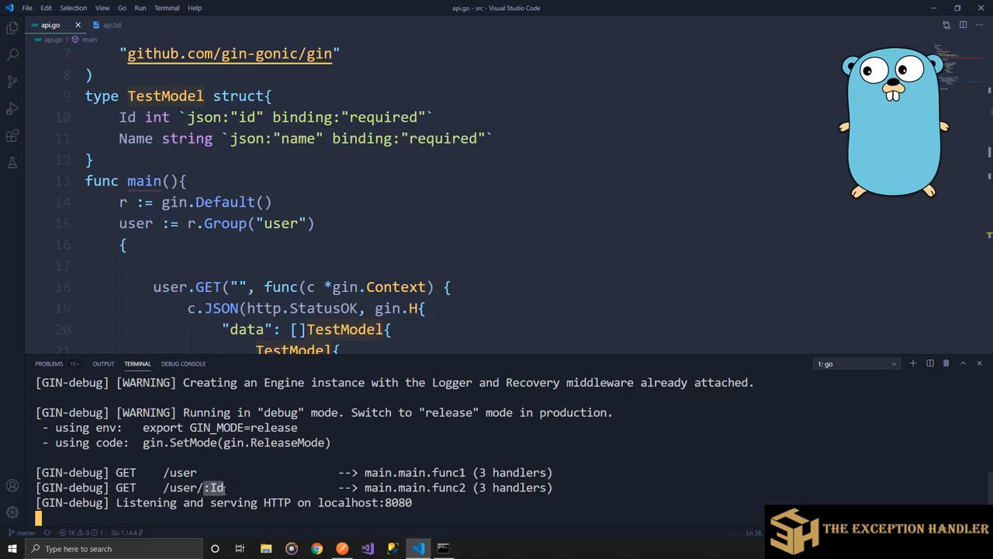
scroll(down, 3)
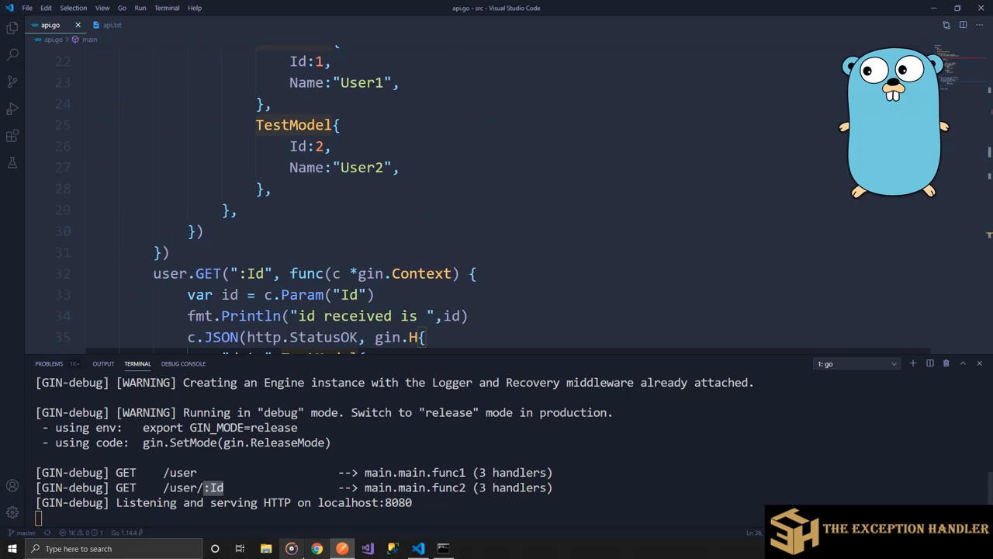
- Send Postman GET requests to localhost:8080/user, /user/1 and /user/2
click(342, 548)
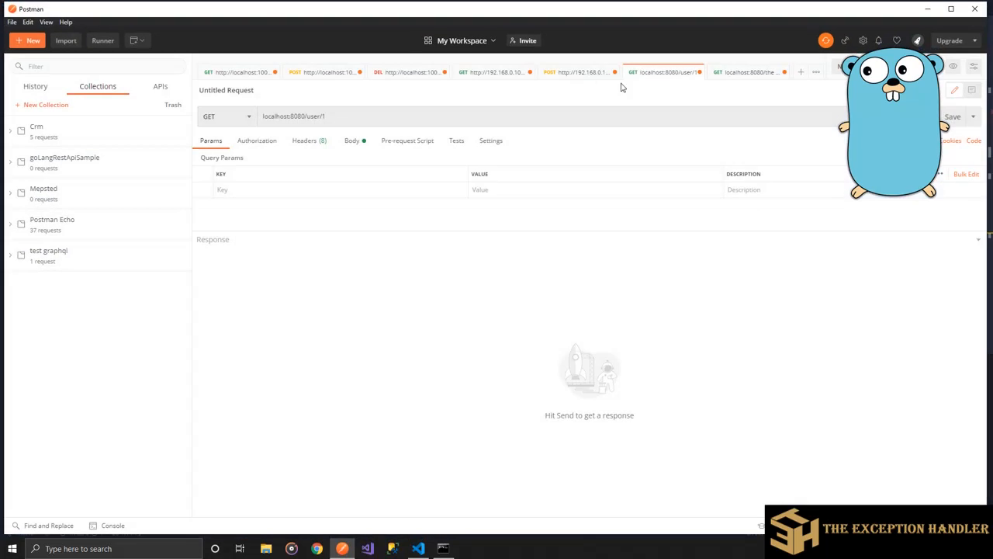
click(318, 116)
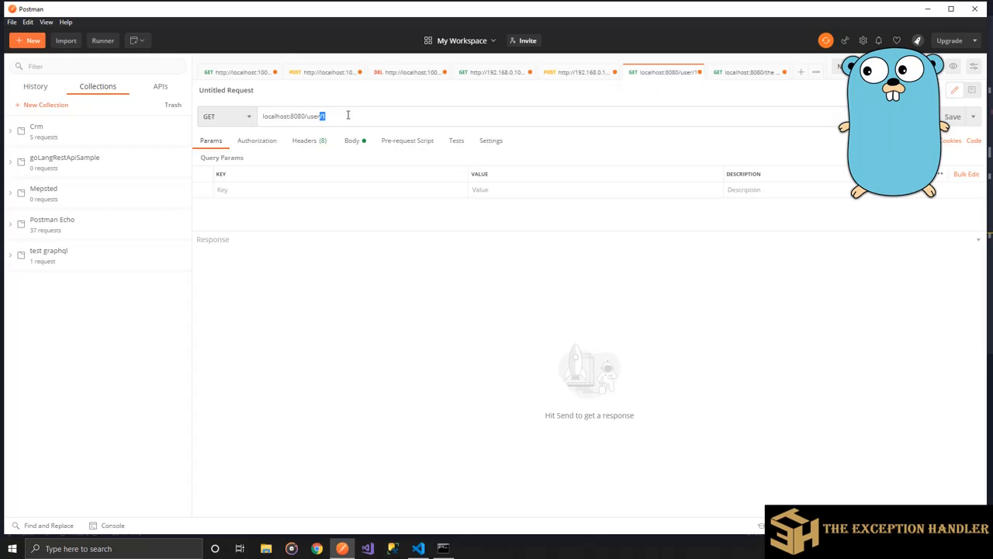
key(Backspace)
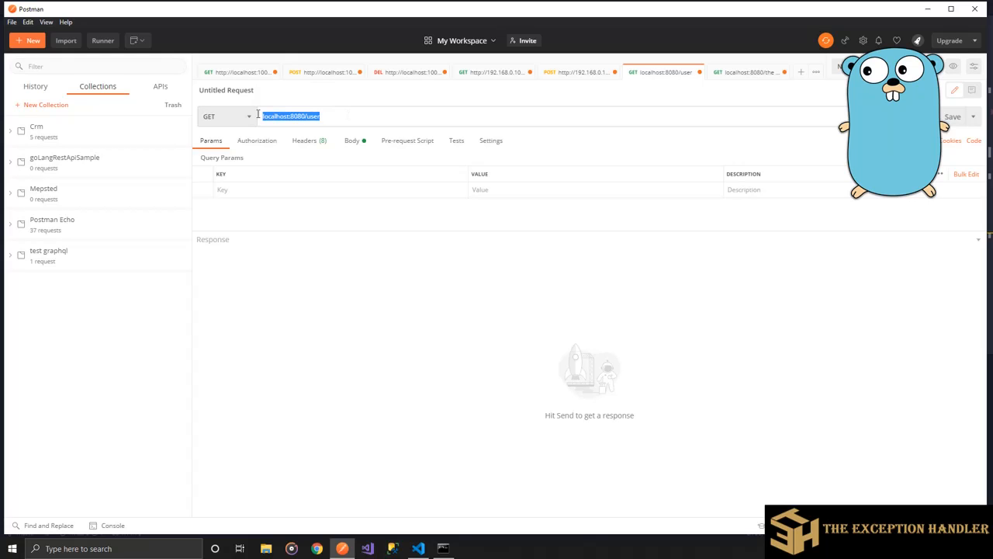
click(324, 117)
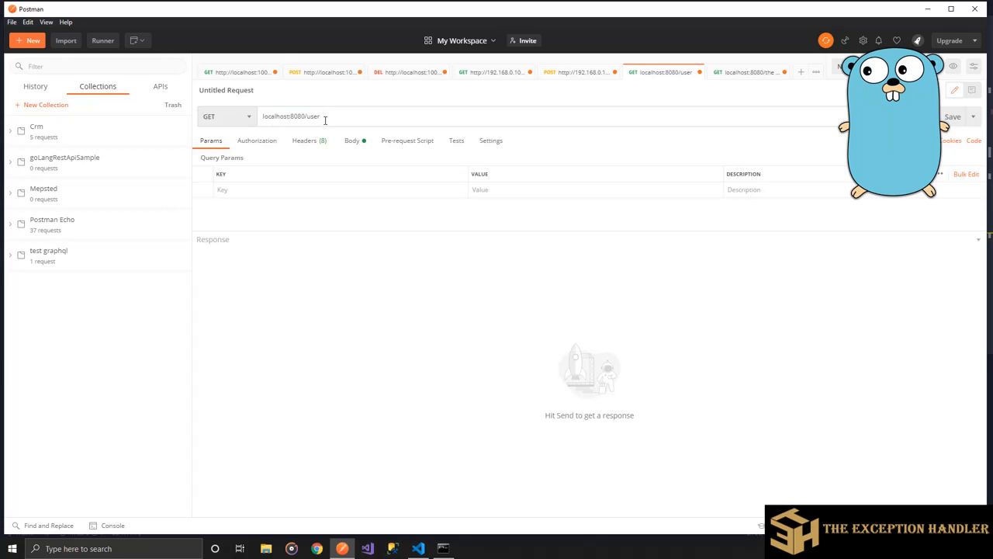
text(/s)
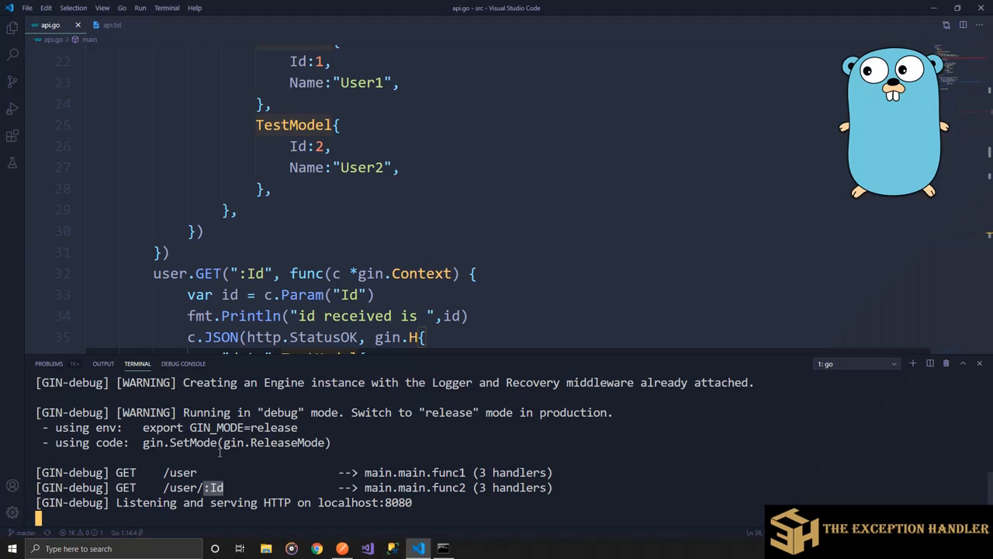
click(342, 548)
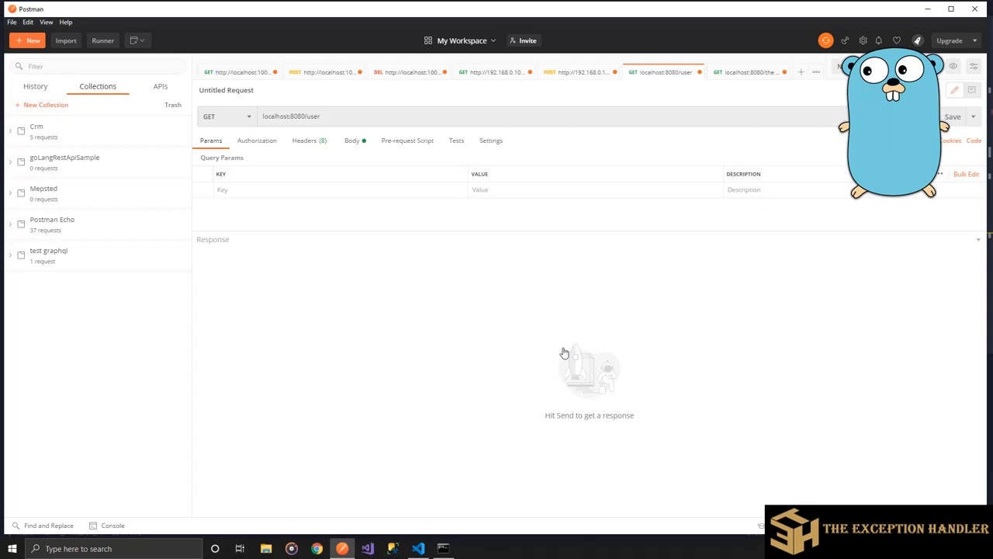
click(846, 117)
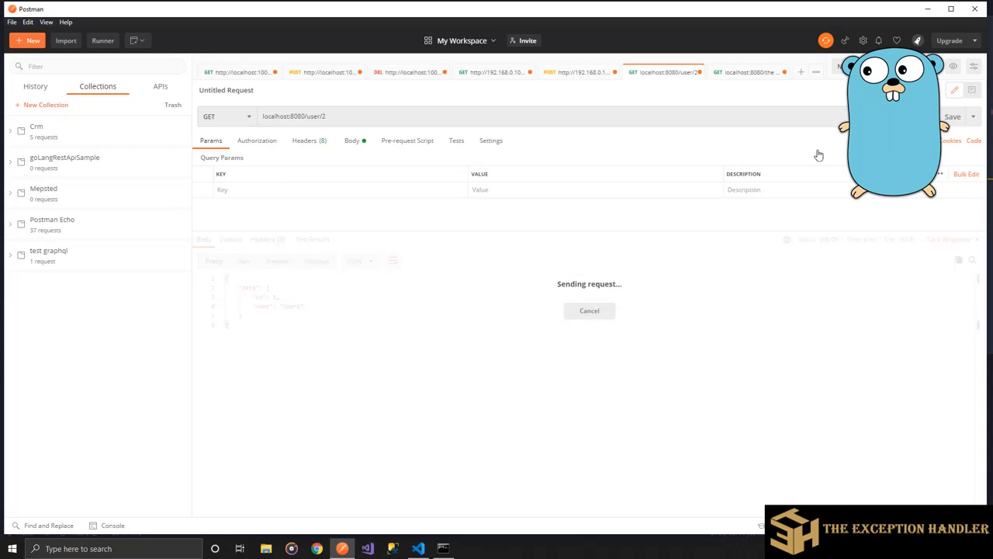
click(419, 549)
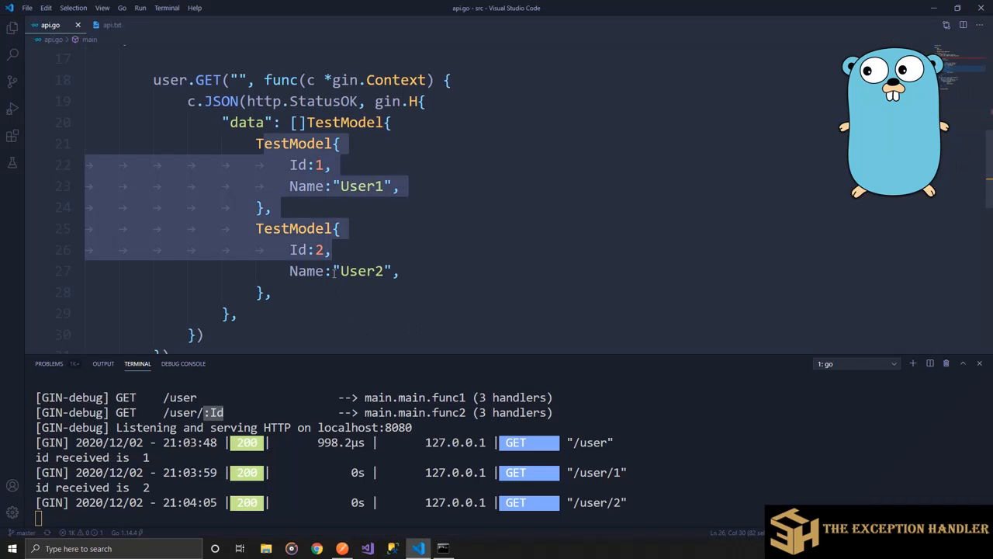
scroll(down, 3)
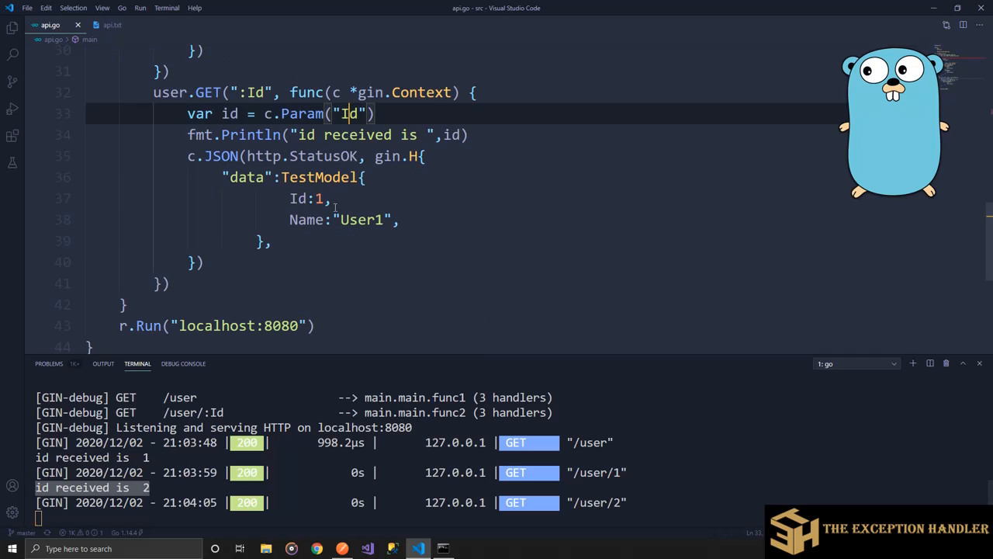
scroll(up, 3)
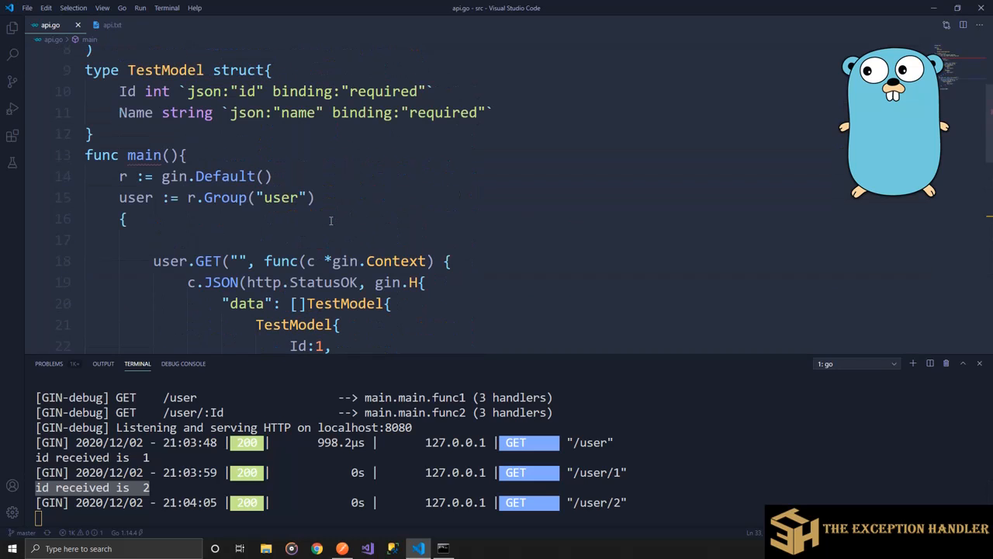
click(270, 176)
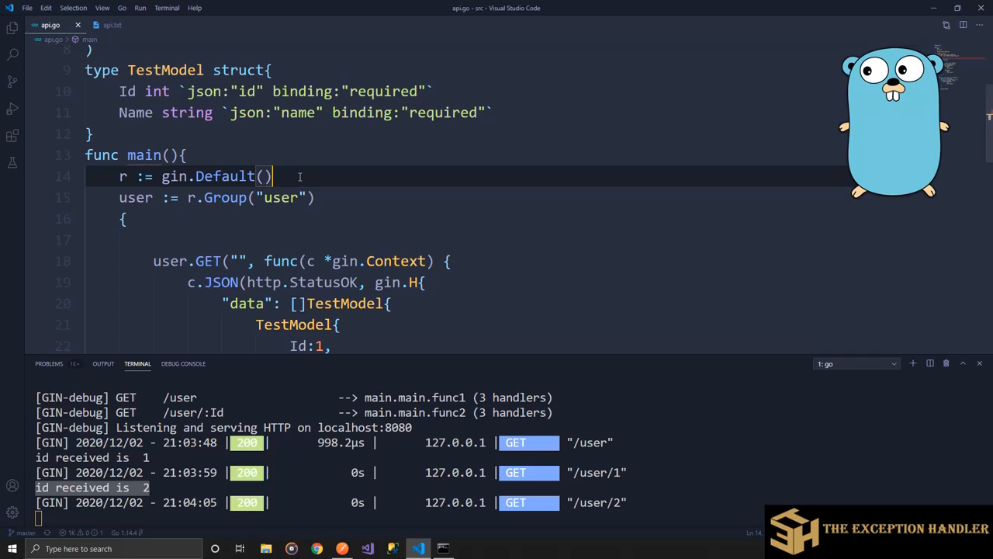
- Add a v1 := r.Group("") route group below the router creation, wrapping the user group
key(Enter)
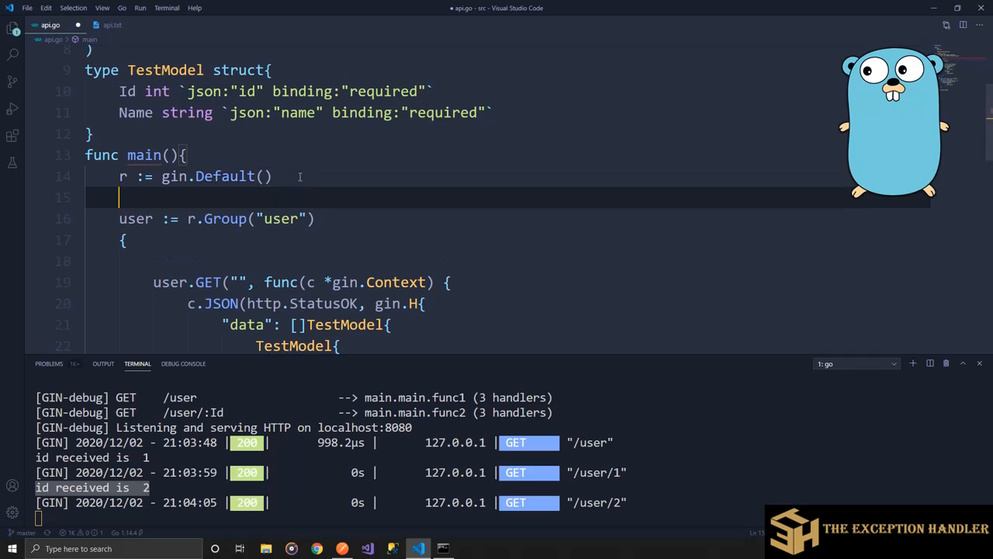
text(v1 :=)
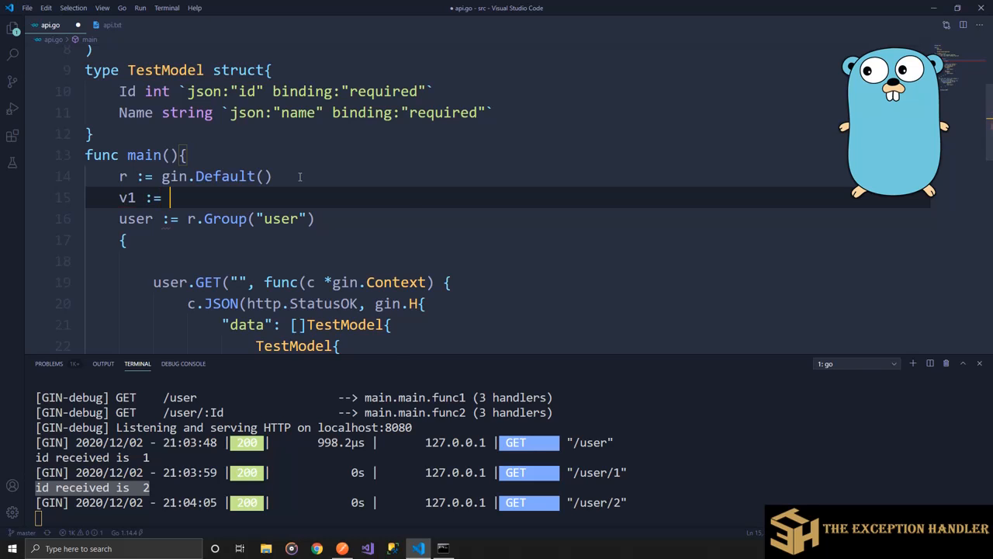
text(r.G)
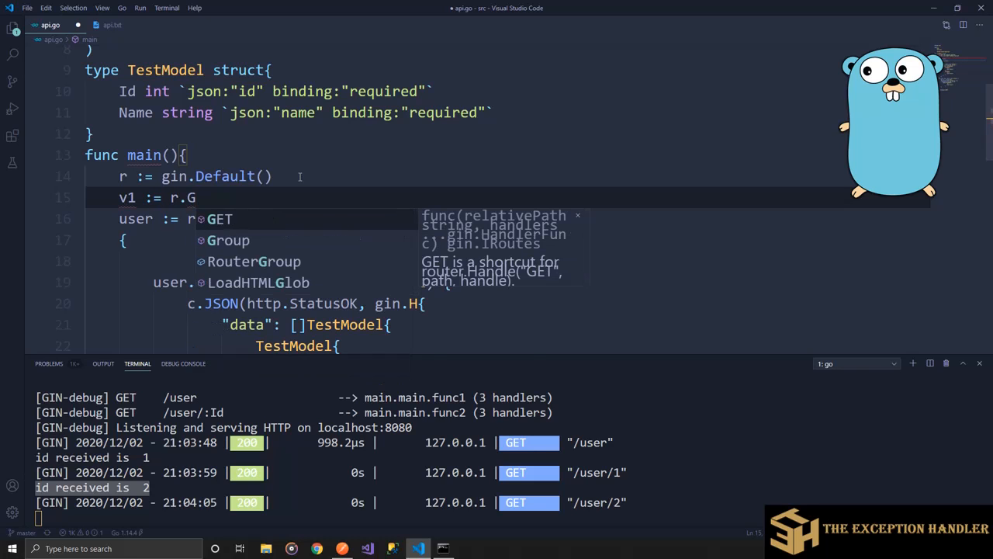
text(Group(""))
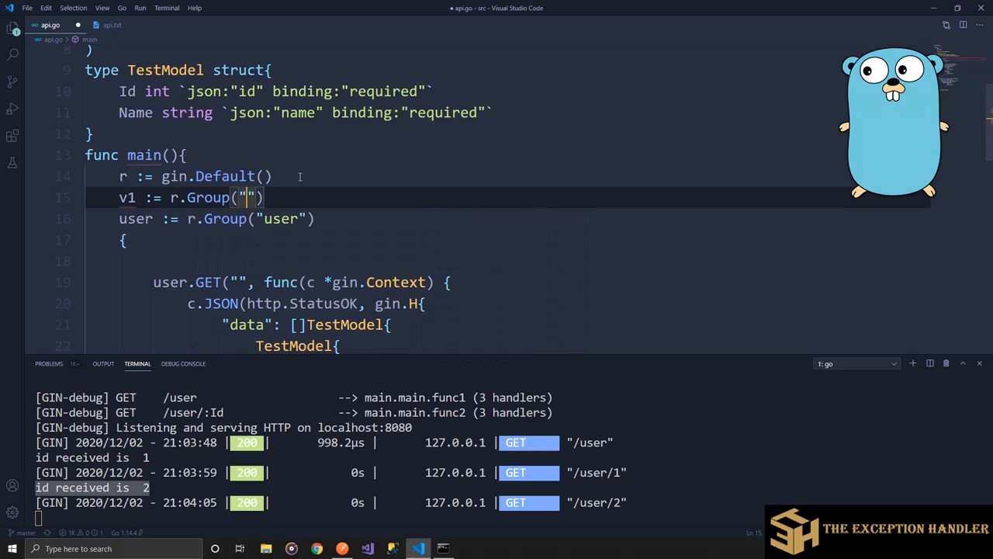
text(v1)
text({)
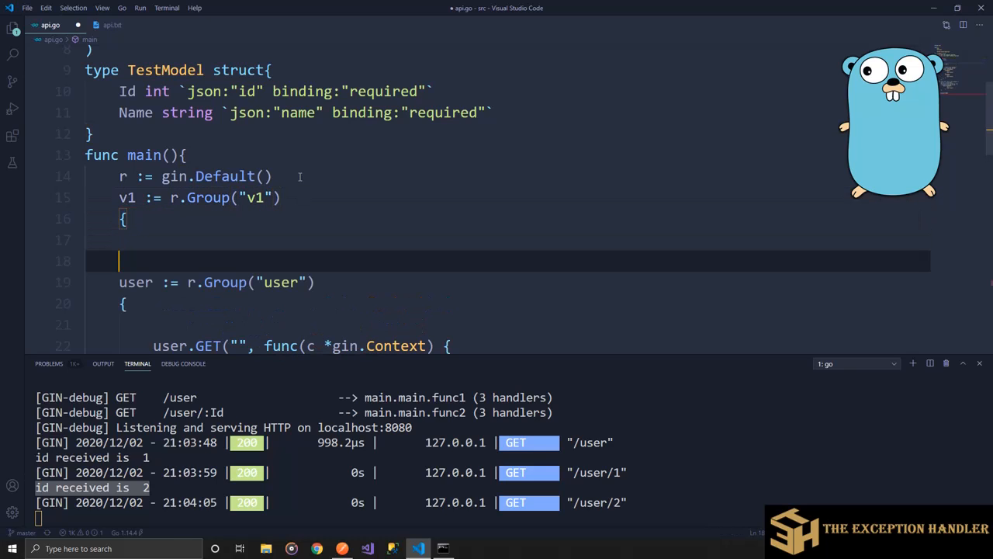
scroll(down, 3)
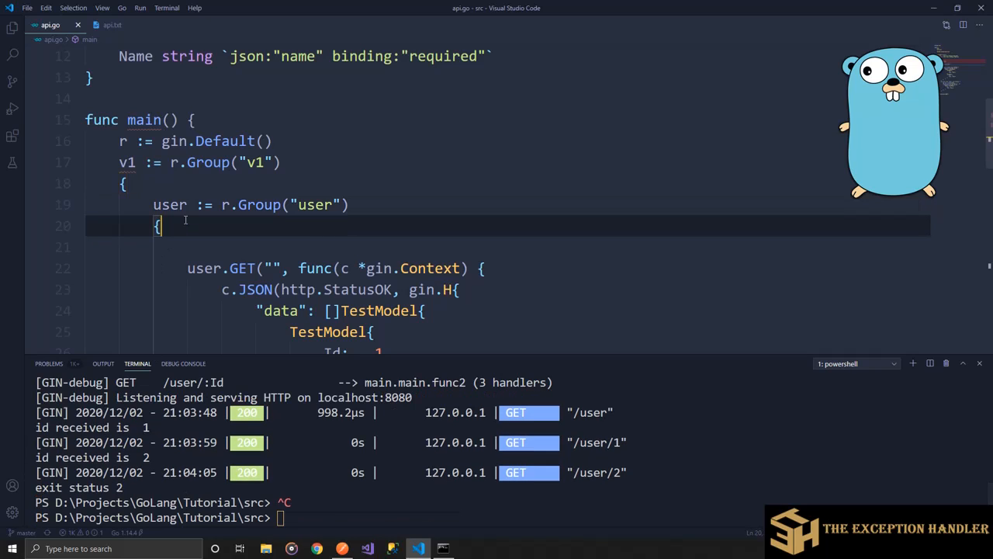
- Replace r with v1 in r.Group("user")
double_click(127, 162)
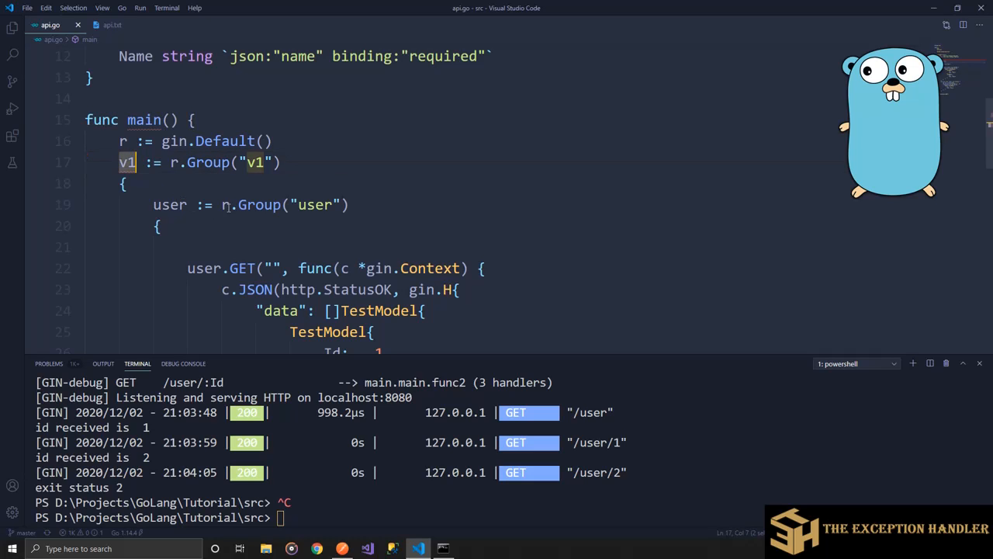
scroll(down, 3)
text(v1)
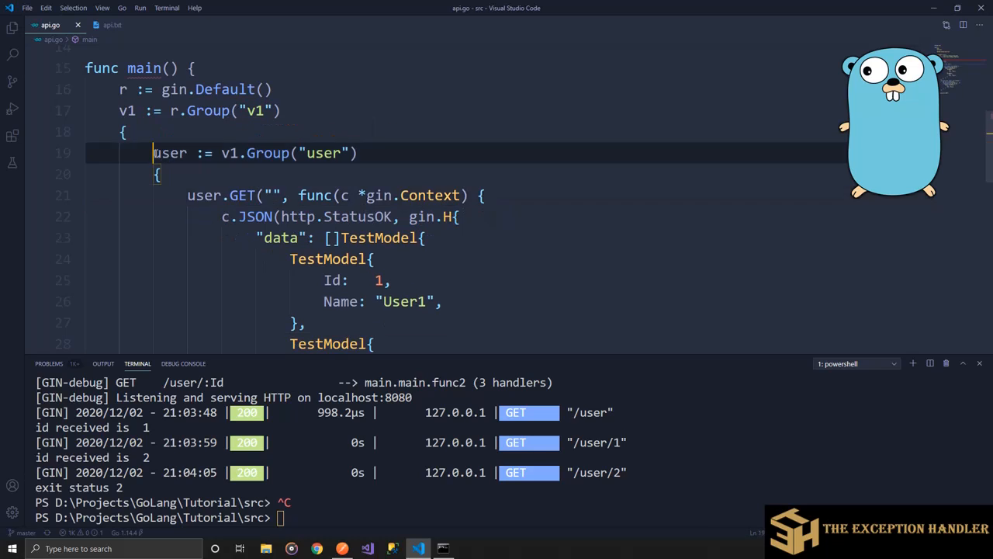
double_click(169, 153)
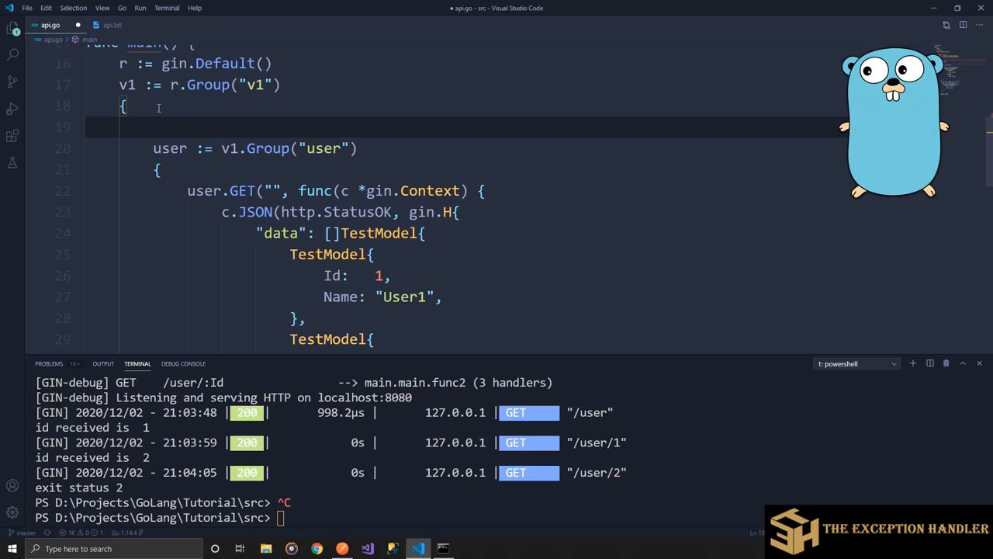
- Declare product := v1.Group("Product") with an opening brace
text(product)
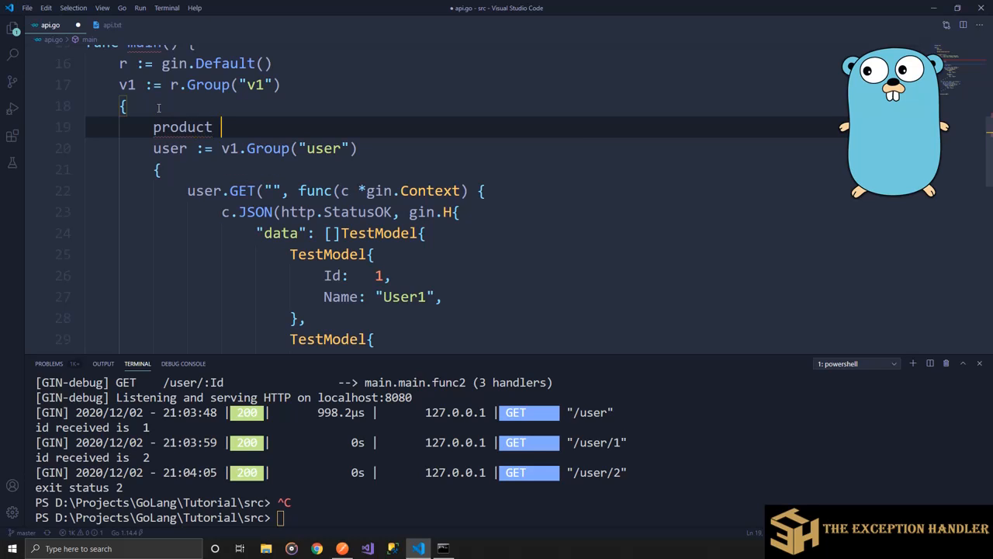
text(:= v)
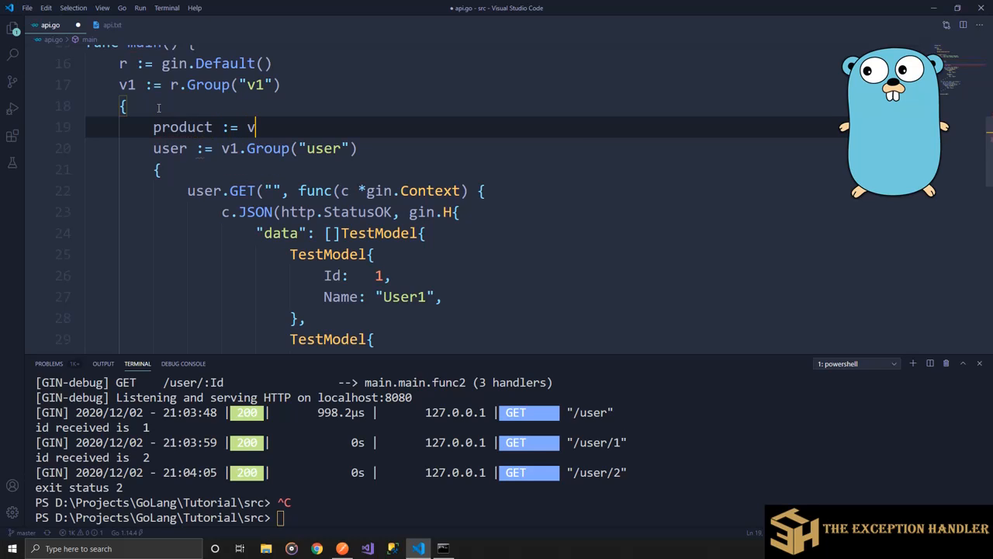
text(1.Group()
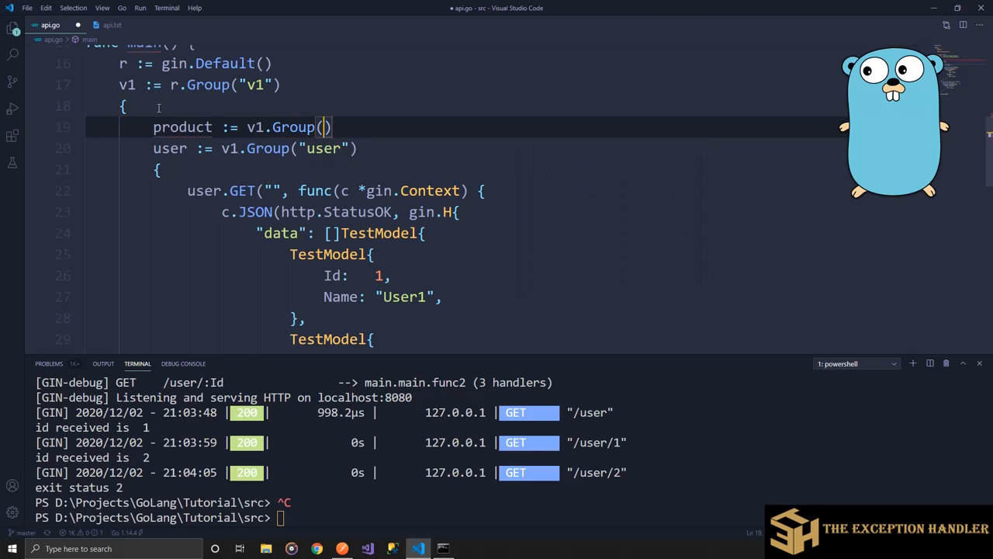
text(Pr")
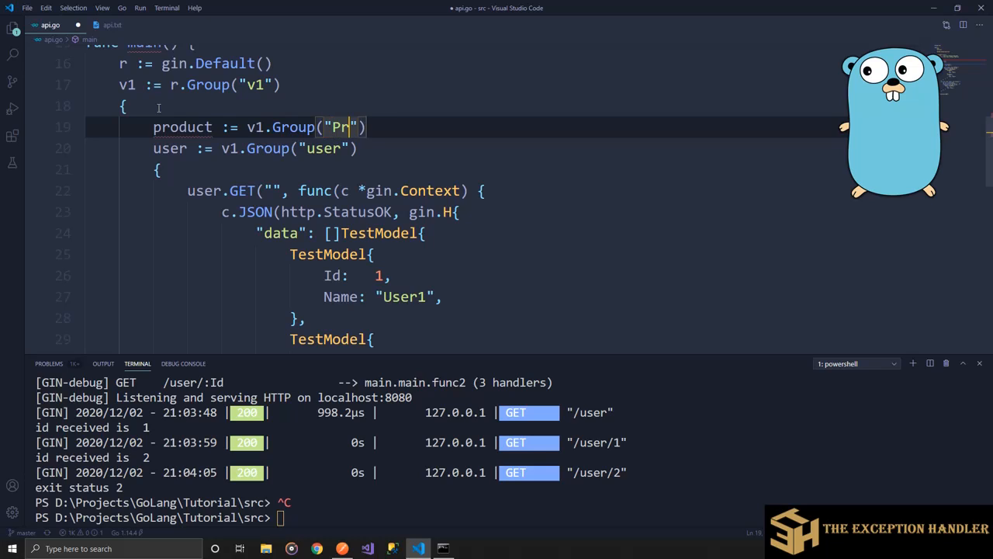
text(oduct)
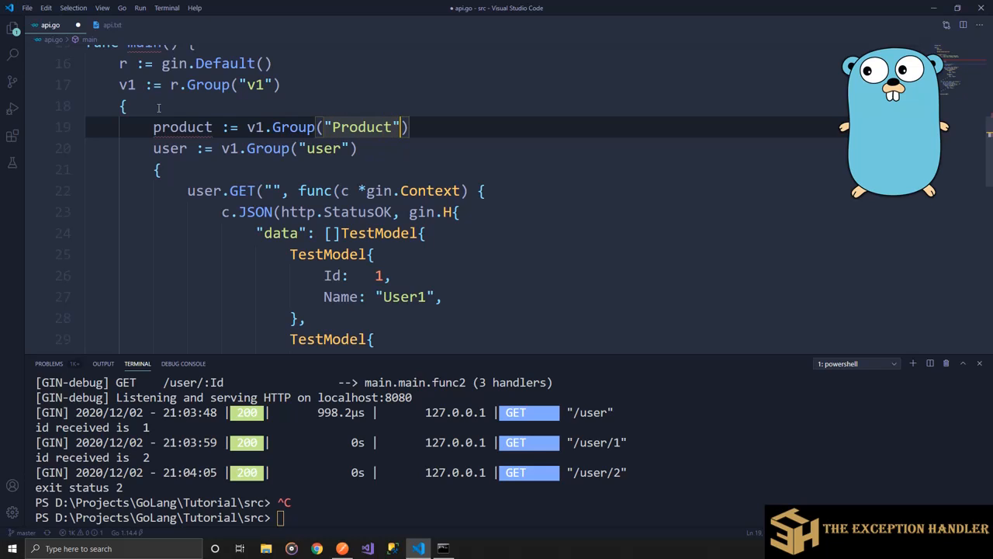
text({)
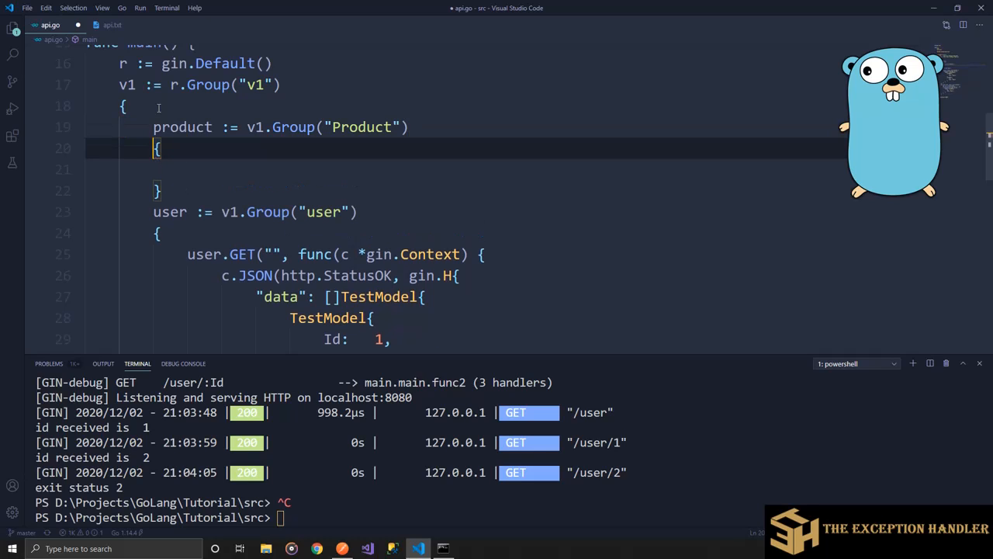
- Add a product.GET("/:Id") handler taking c *gin.Context
text(produc)
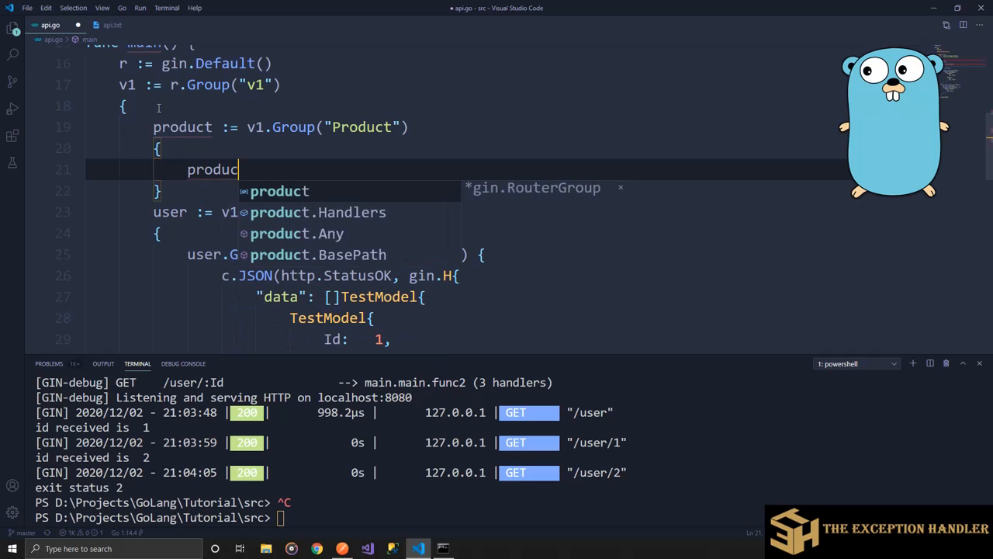
text(=\)
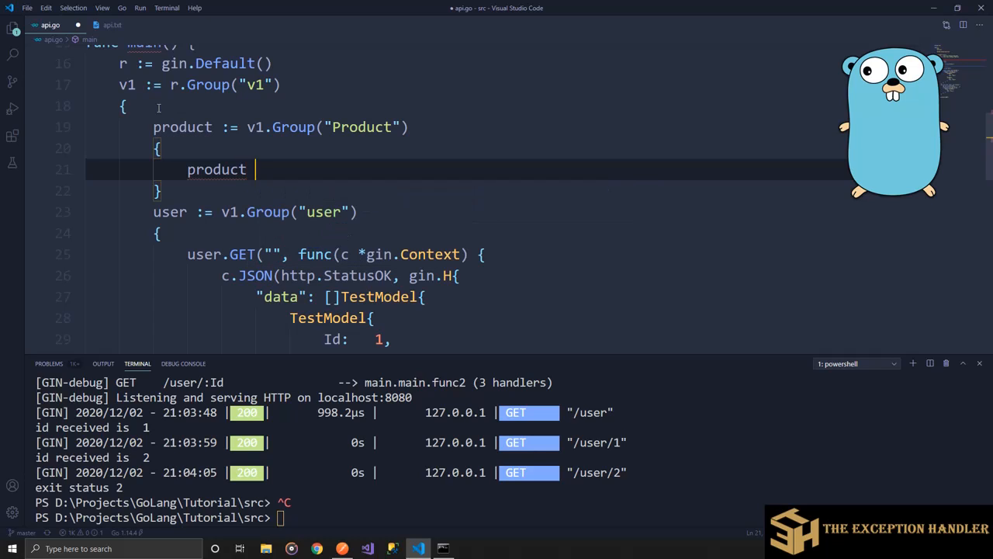
text(.)
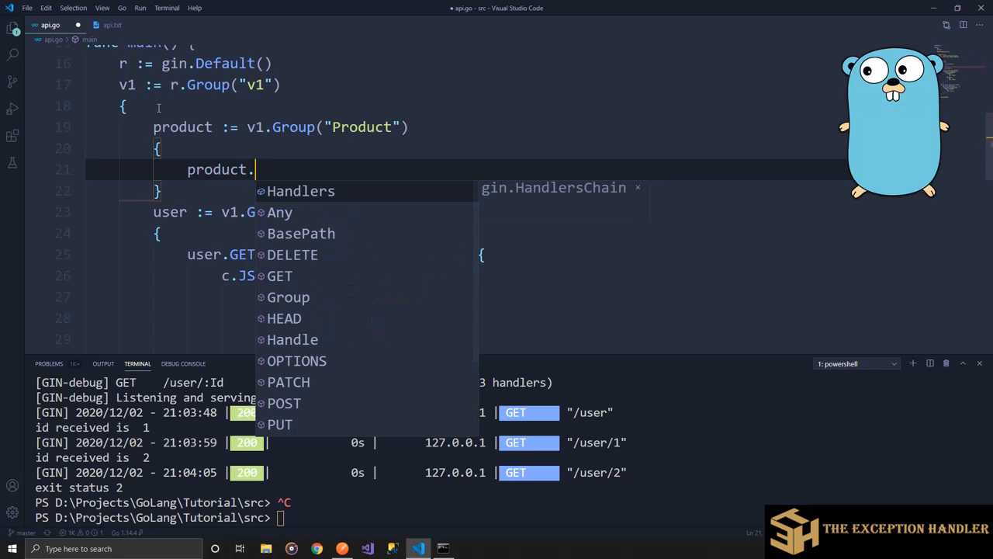
text(G)
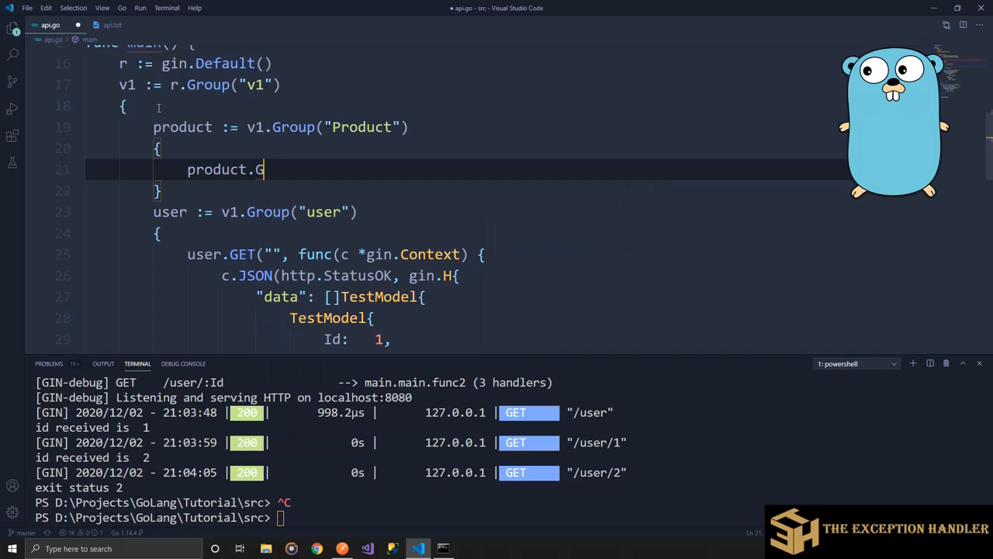
text(ET())
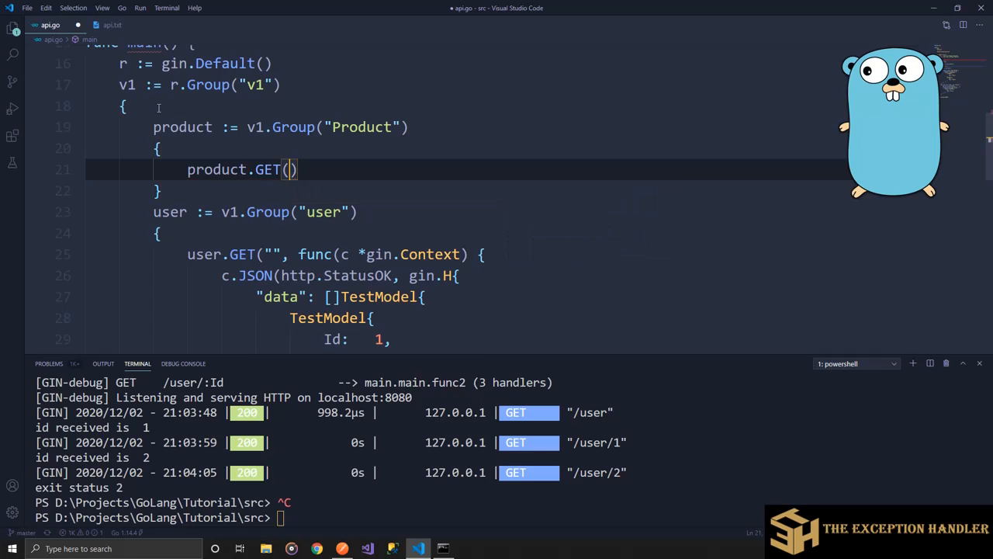
text("/")
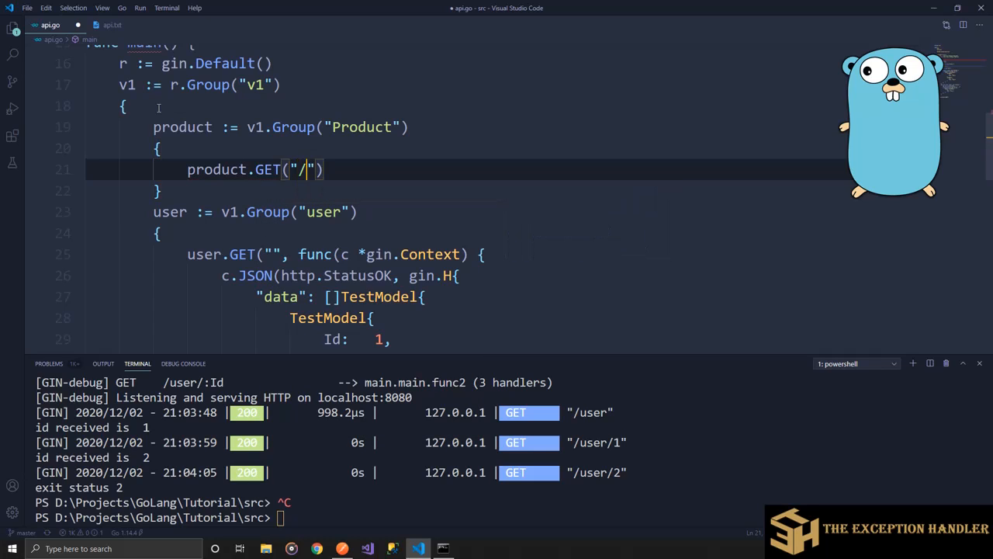
text(Id)
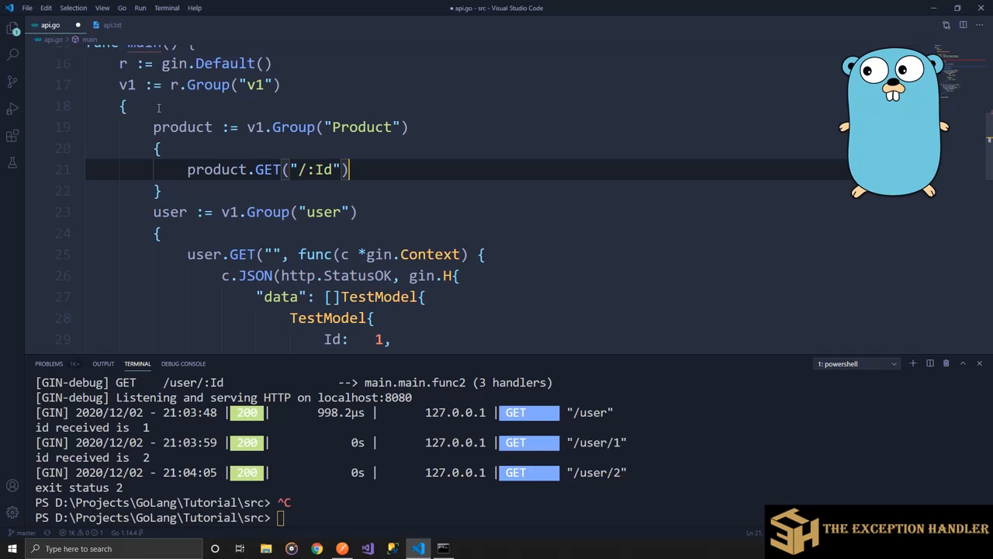
text(, ())
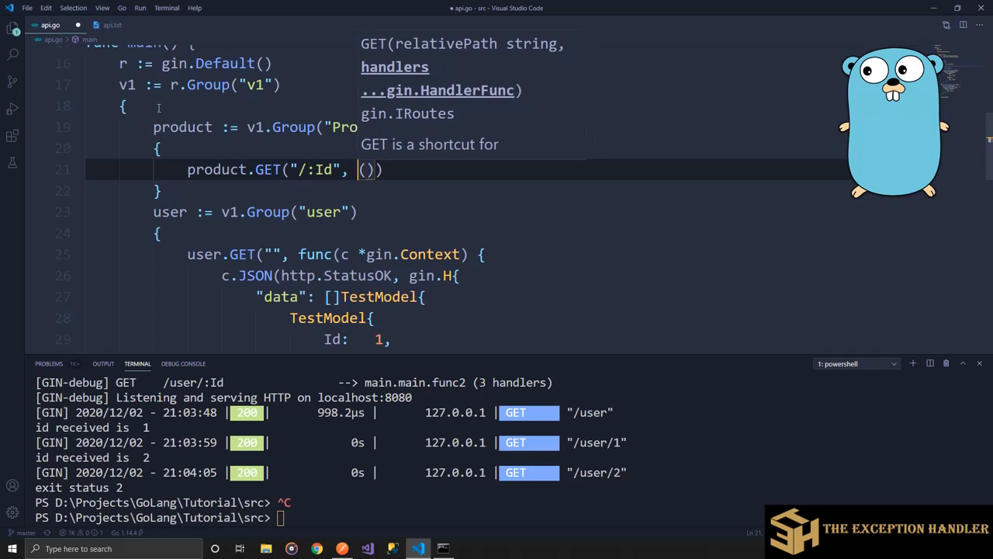
text(func)
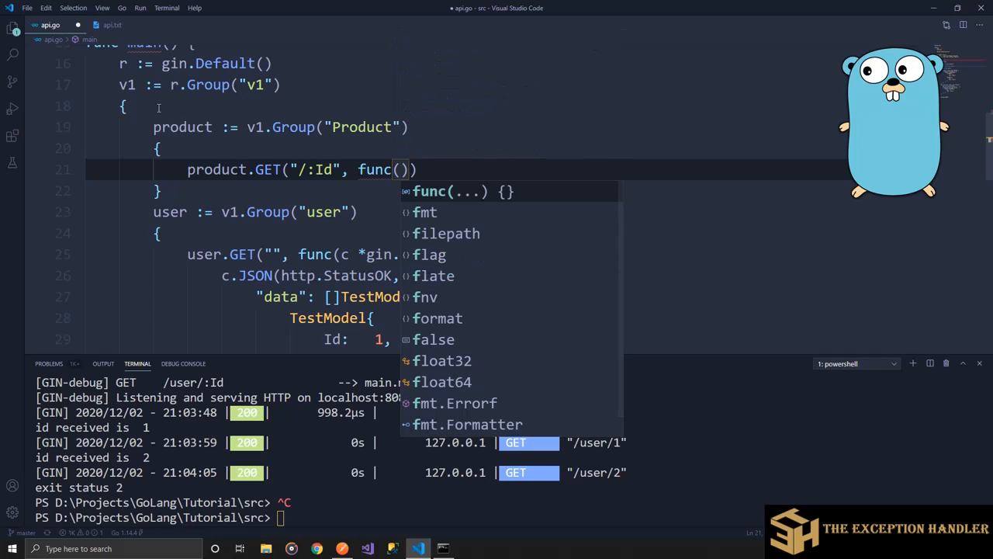
text(c *gin)
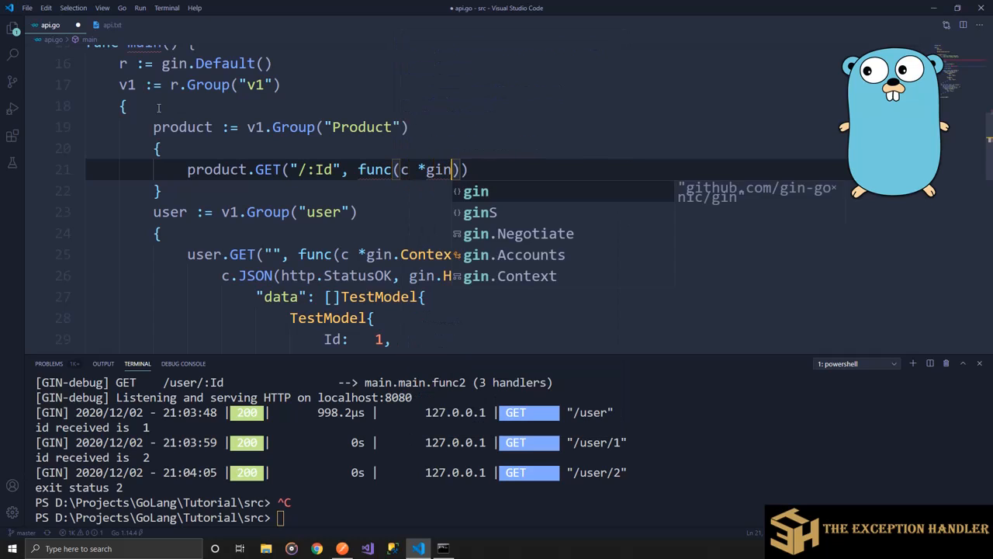
text(.Context)
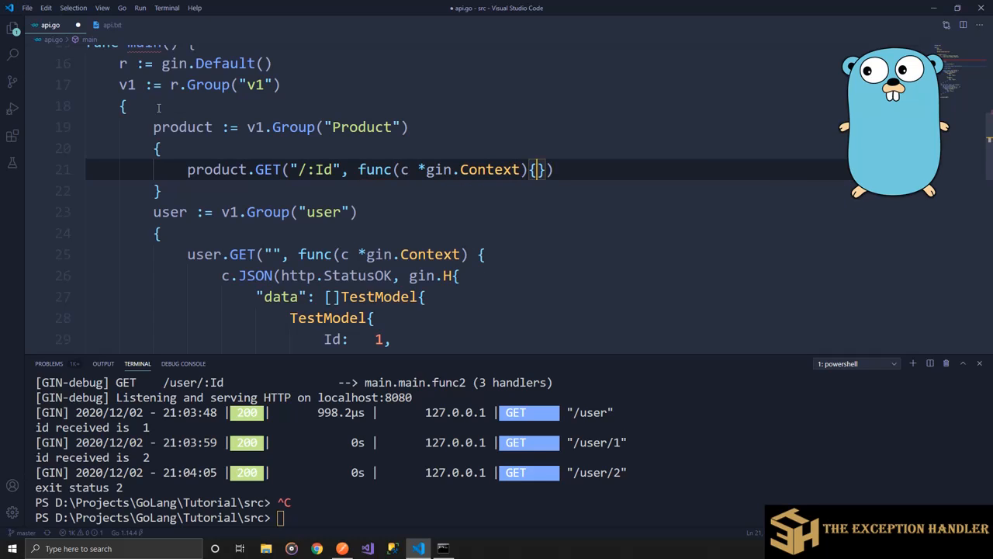
key(Enter)
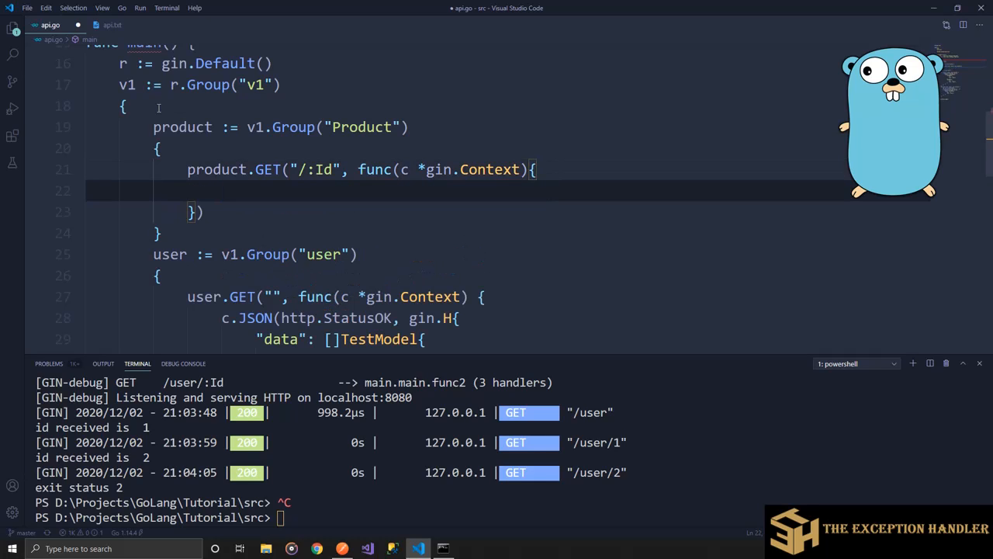
- Return http.StatusOK JSON with the TestModel data, renaming User1 to product1
text(c.JSON()
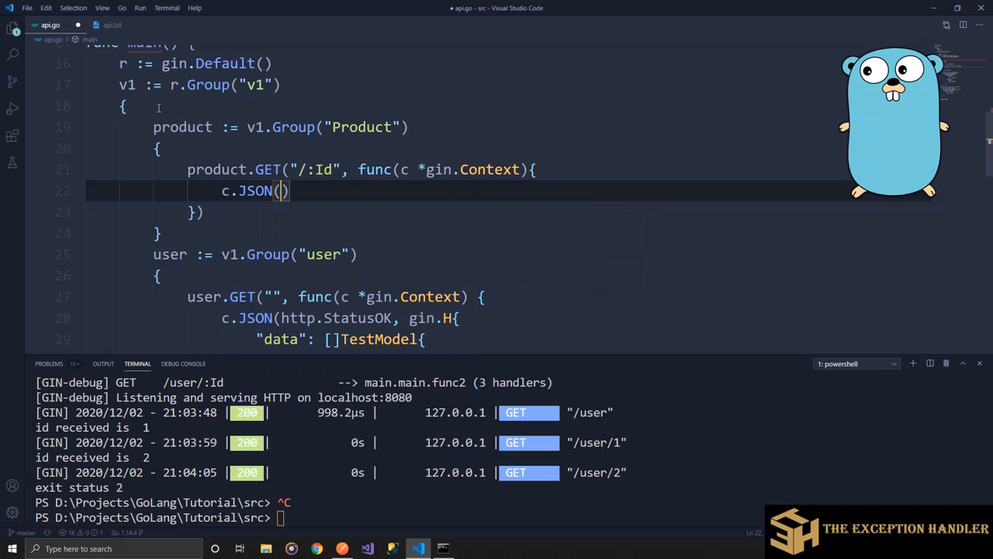
text(http.)
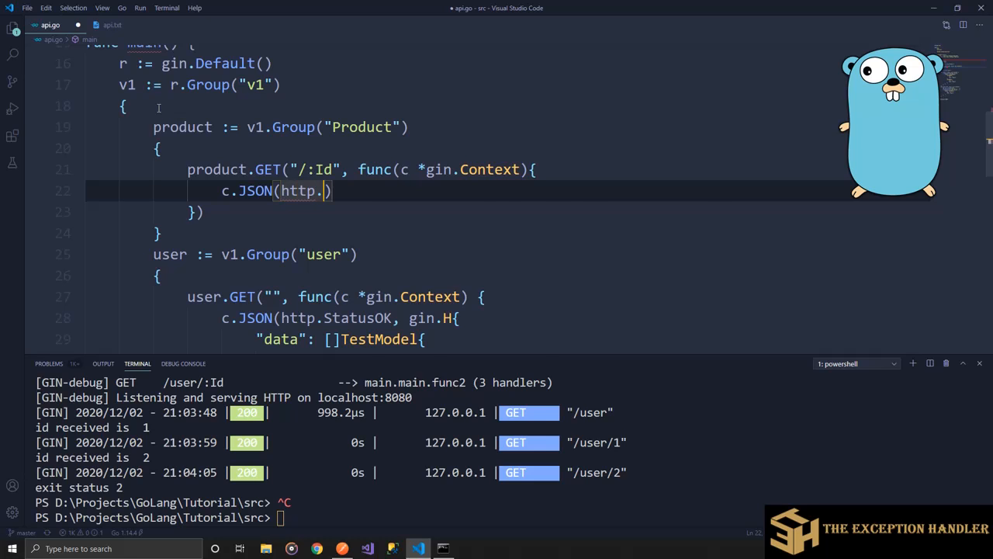
text(StatusOK, g)
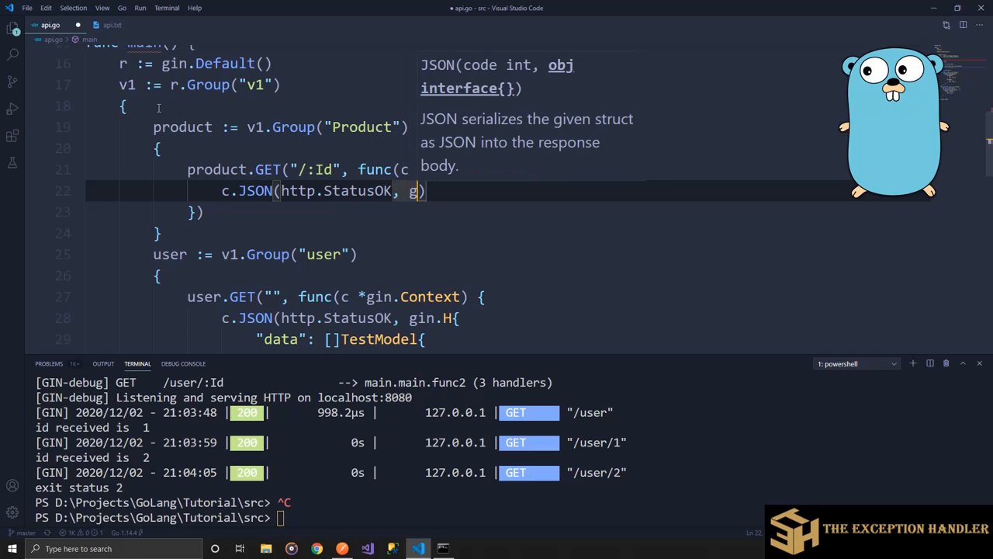
text(in.h)
text(")
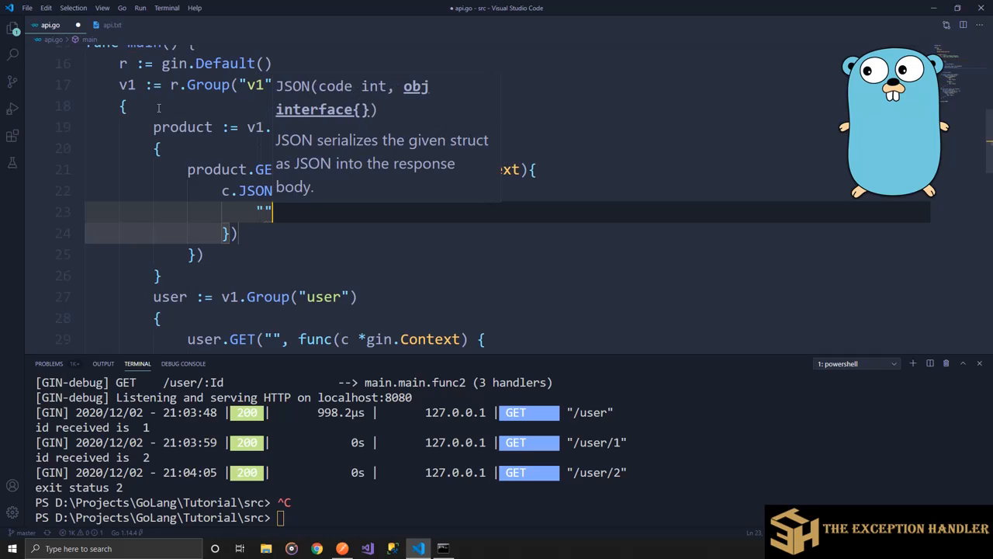
text(data)
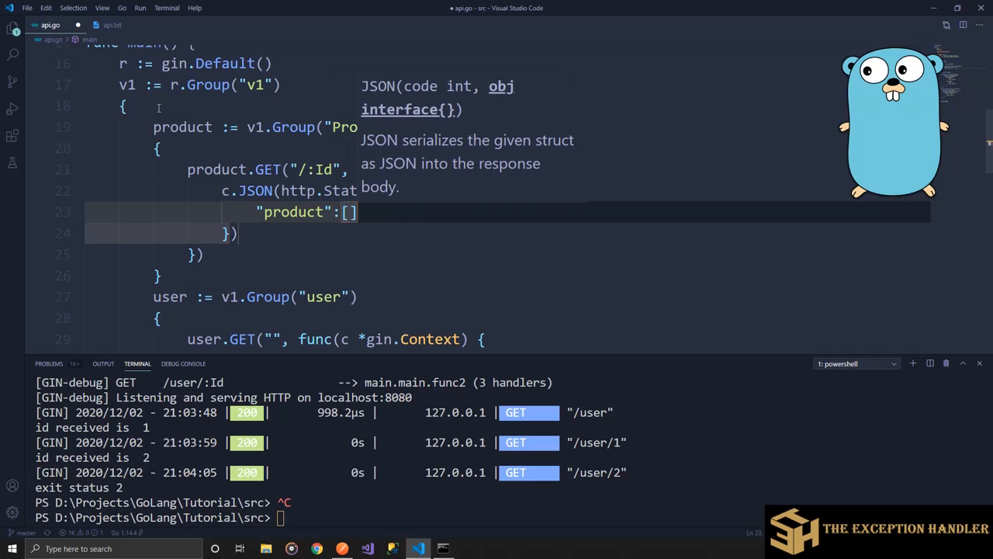
scroll(down, 3)
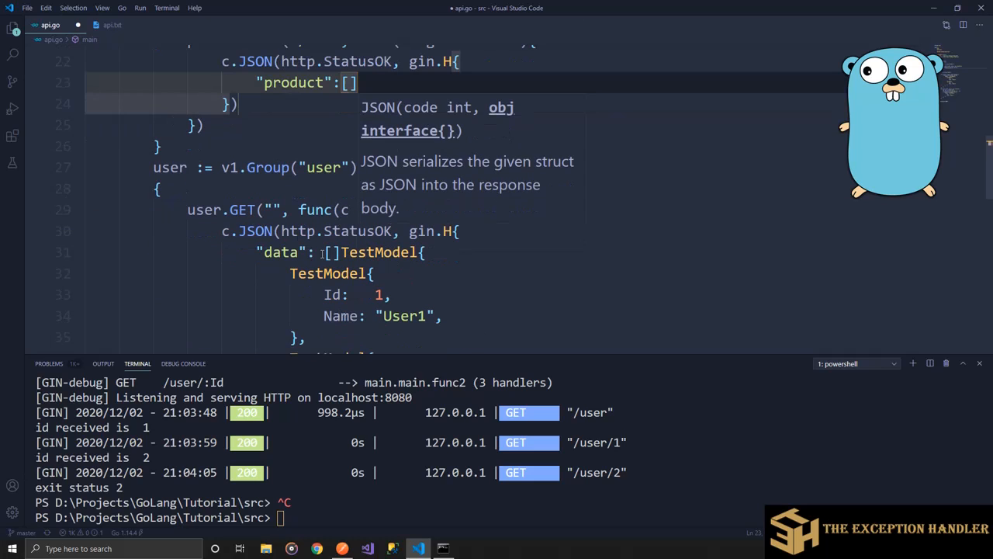
scroll(down, 3)
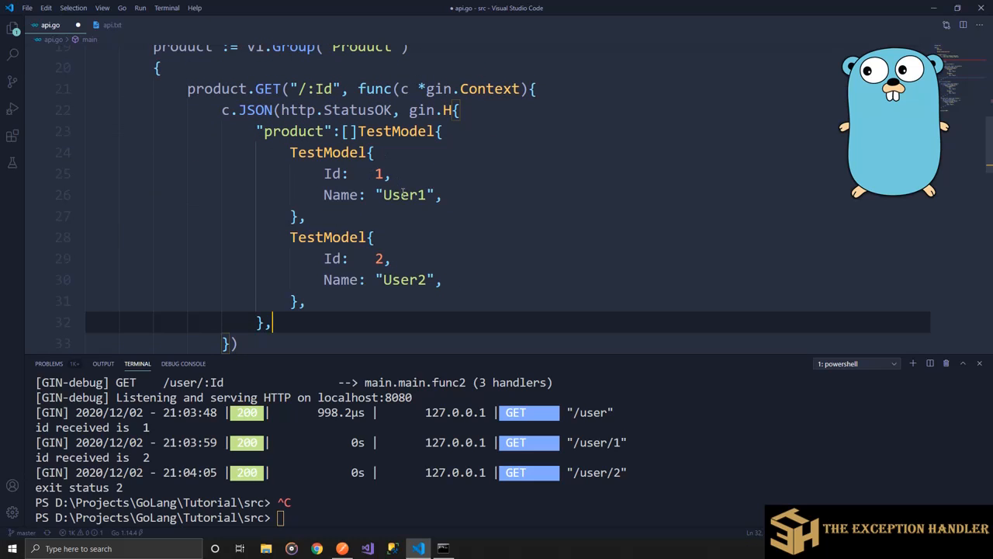
text(produc)
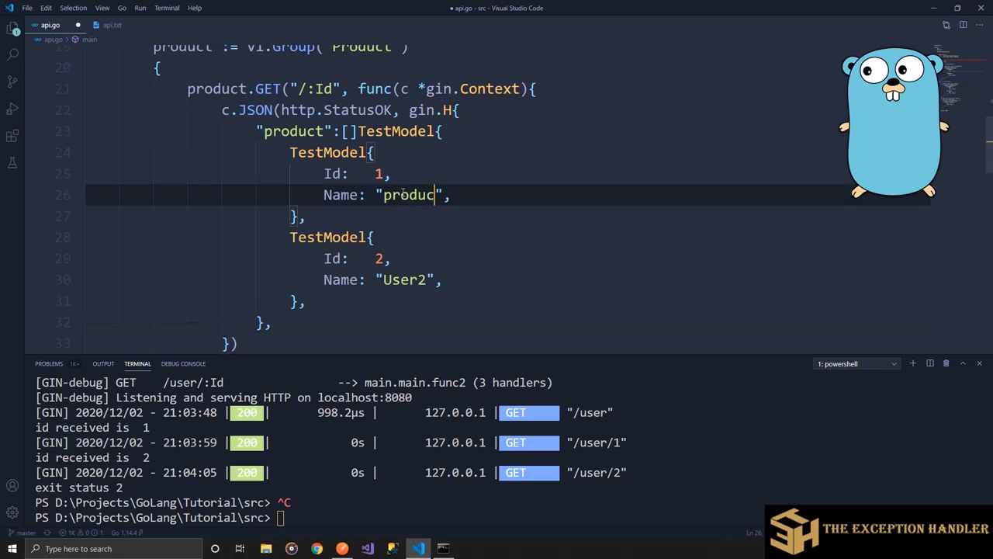
text(1)
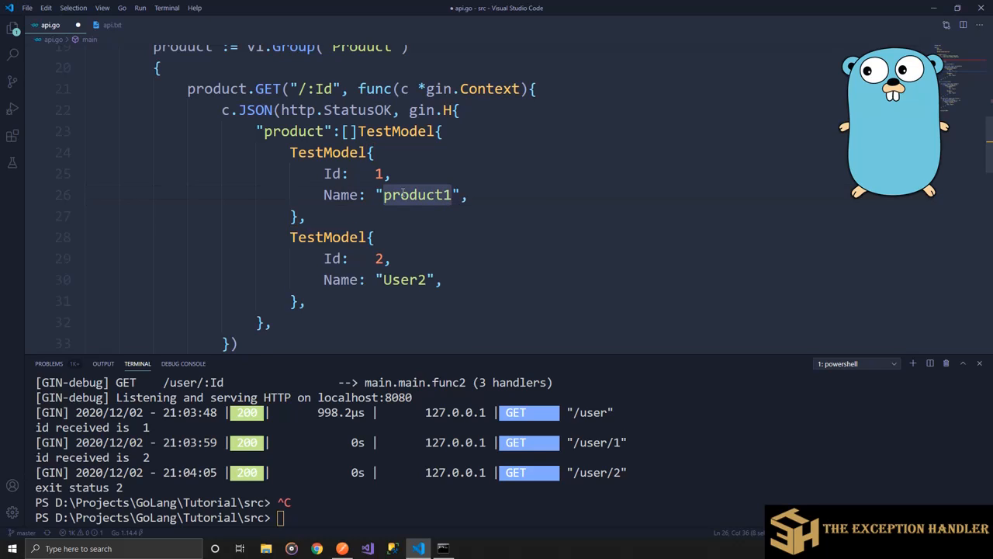
text(product1)
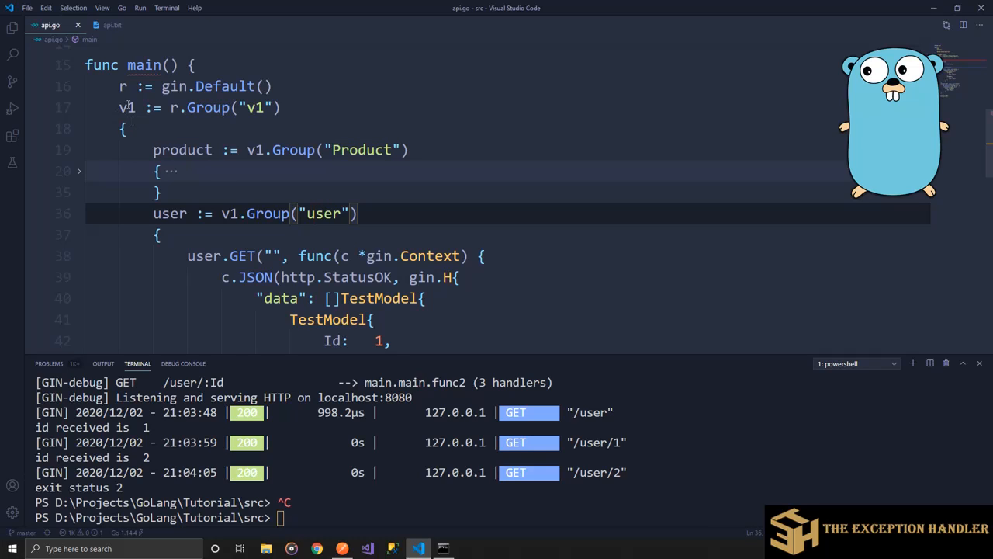
- Paste a copy of the v1 block, renamed v2, with its groups built from v2
key(enter)
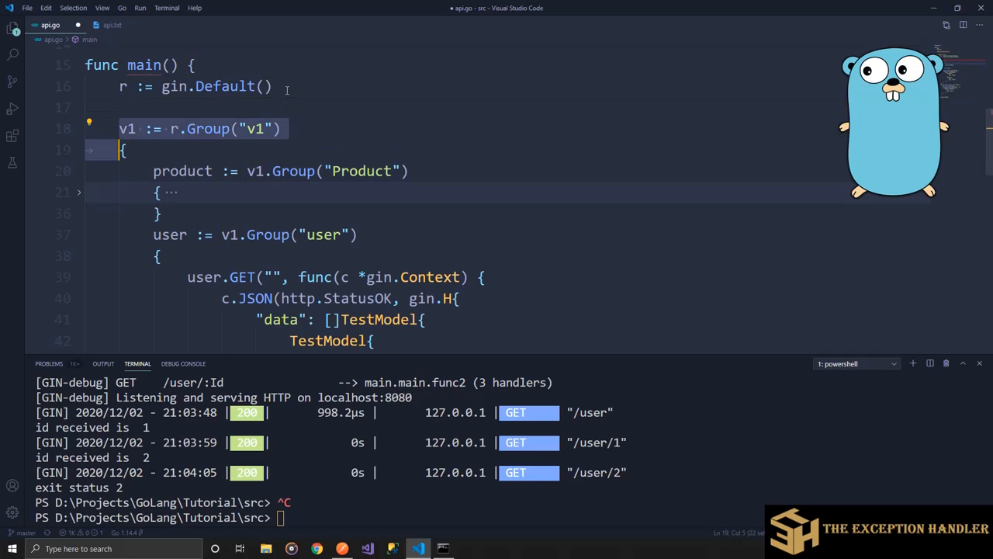
scroll(down, 3)
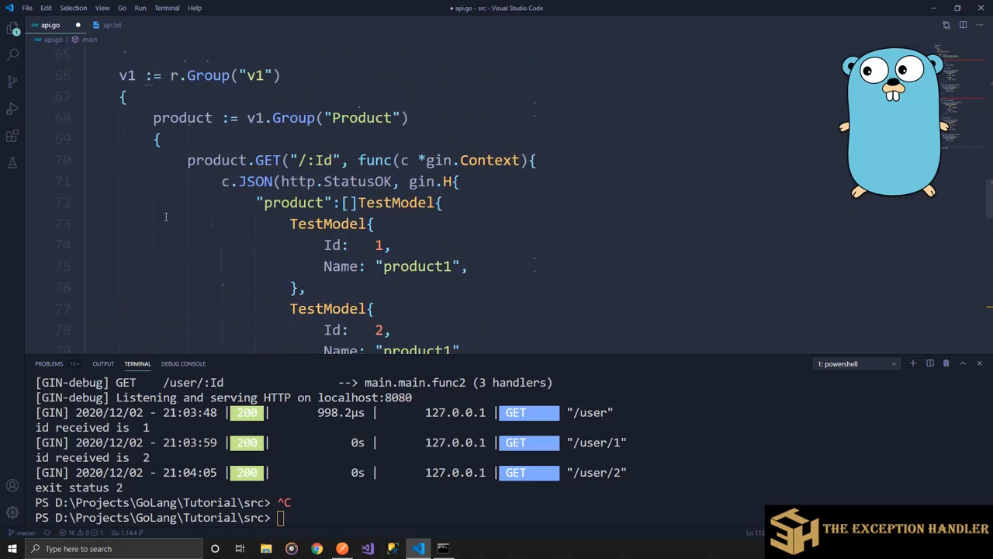
text(2)
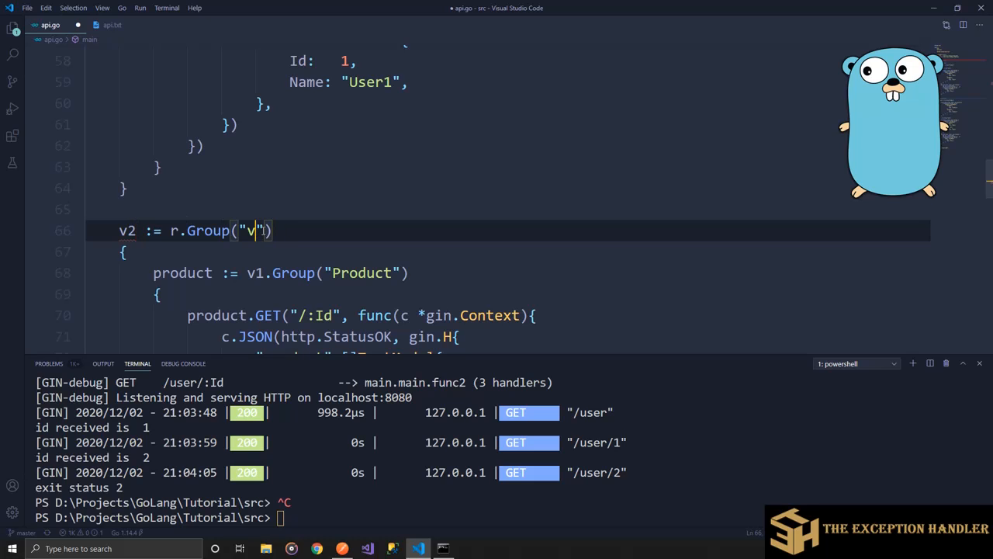
text(2)
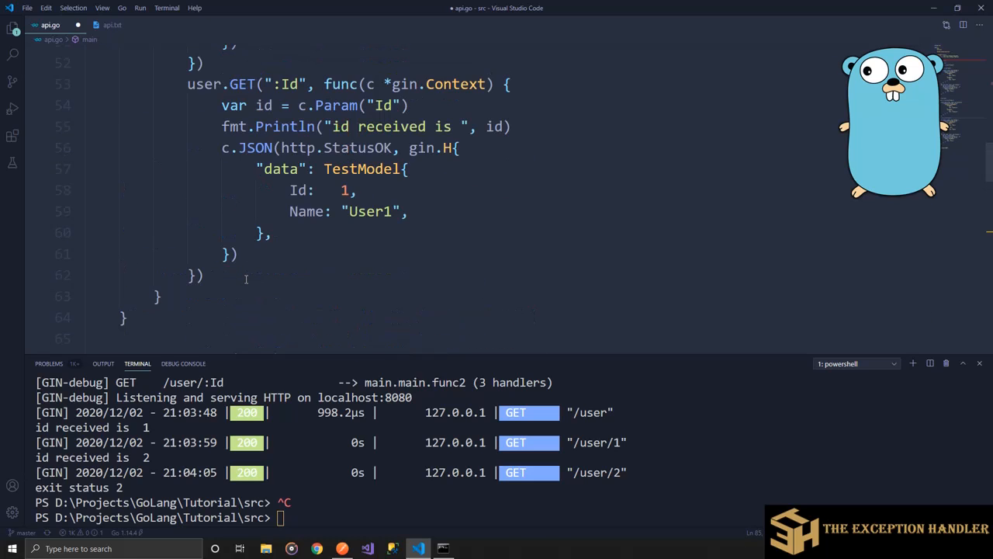
scroll(down, 3)
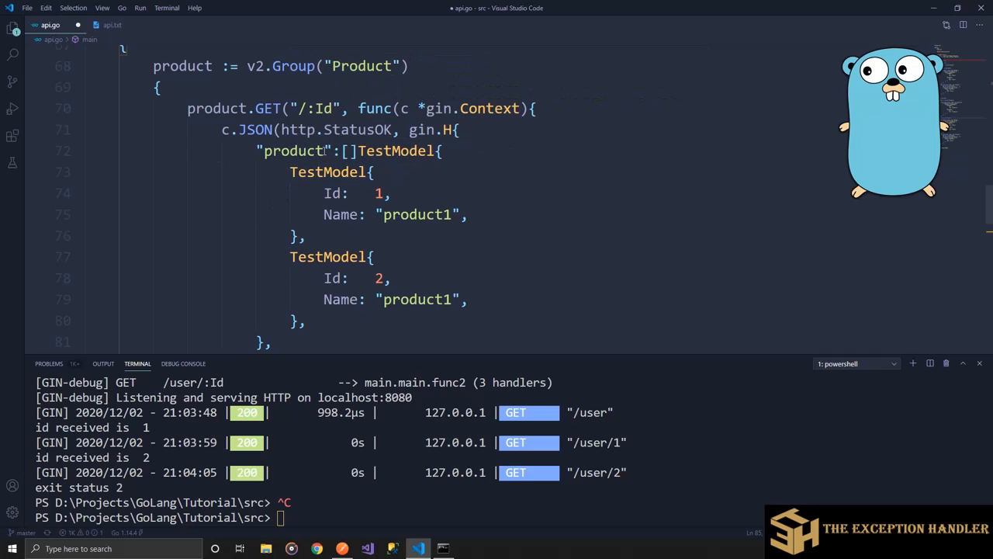
text(v2)
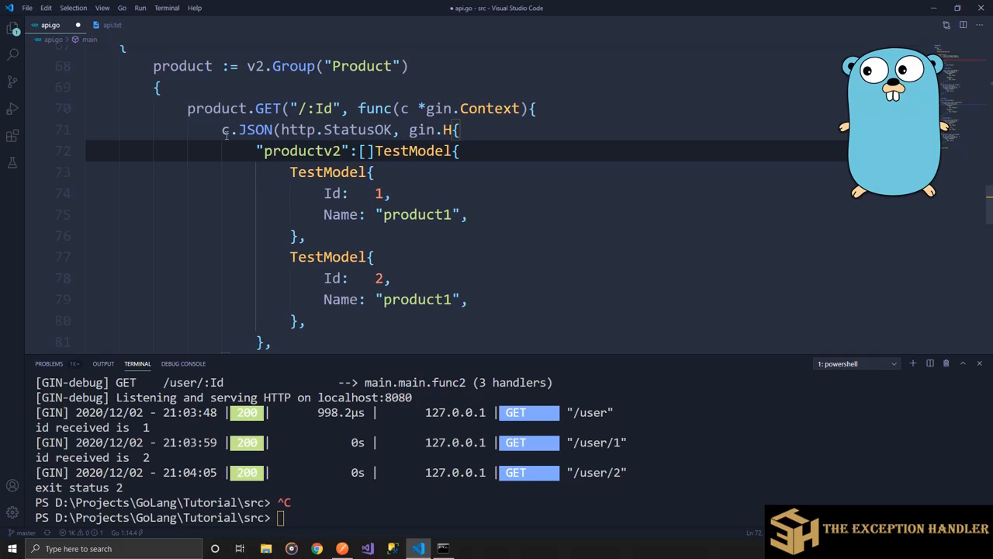
- Append v2 to the response keys and names in the v2 handlers
scroll(down, 3)
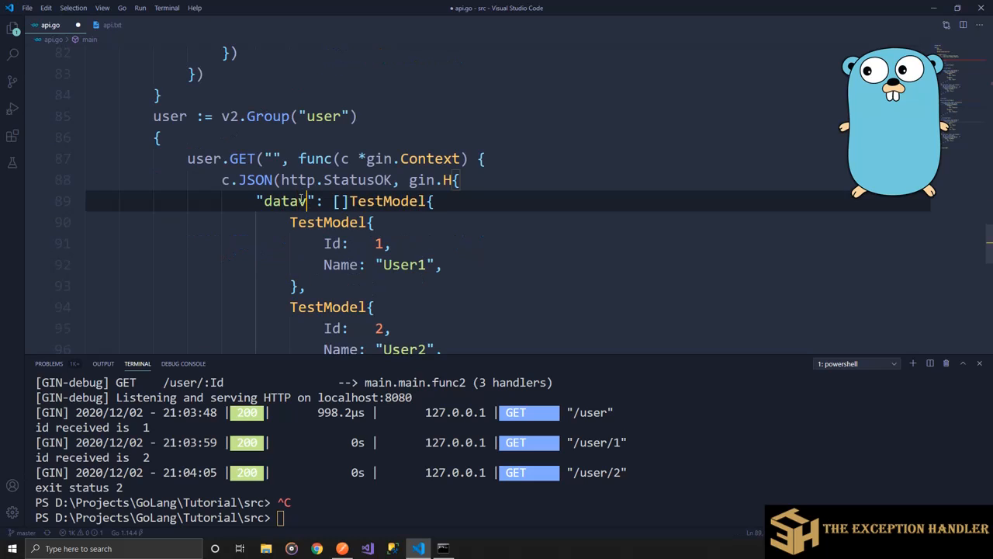
scroll(down, 3)
text(2)
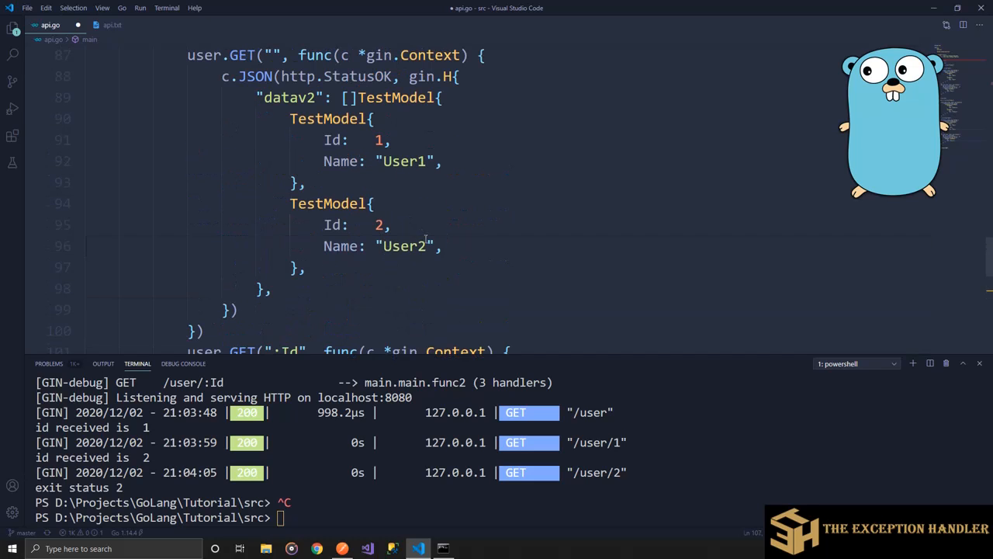
text(v2": []TestModel{)
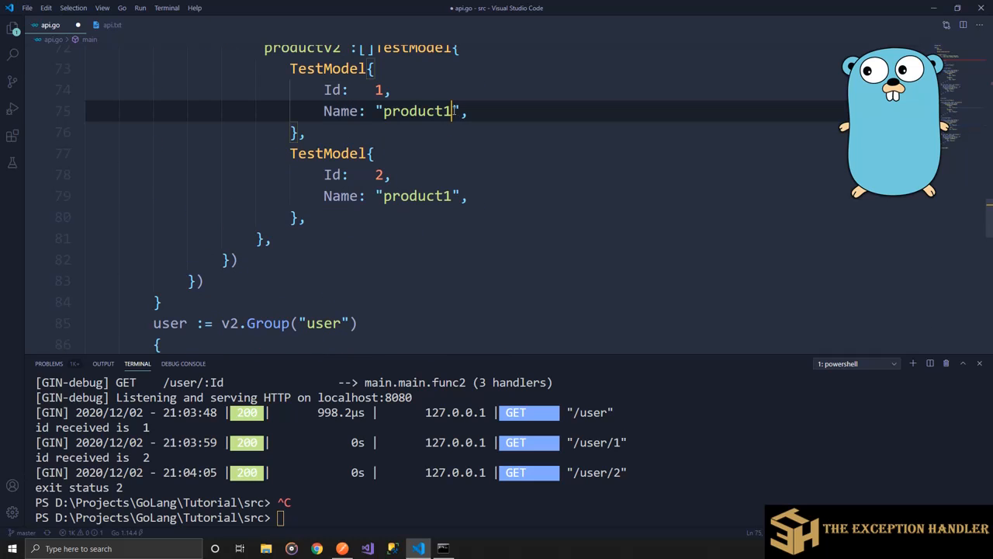
text(v2)
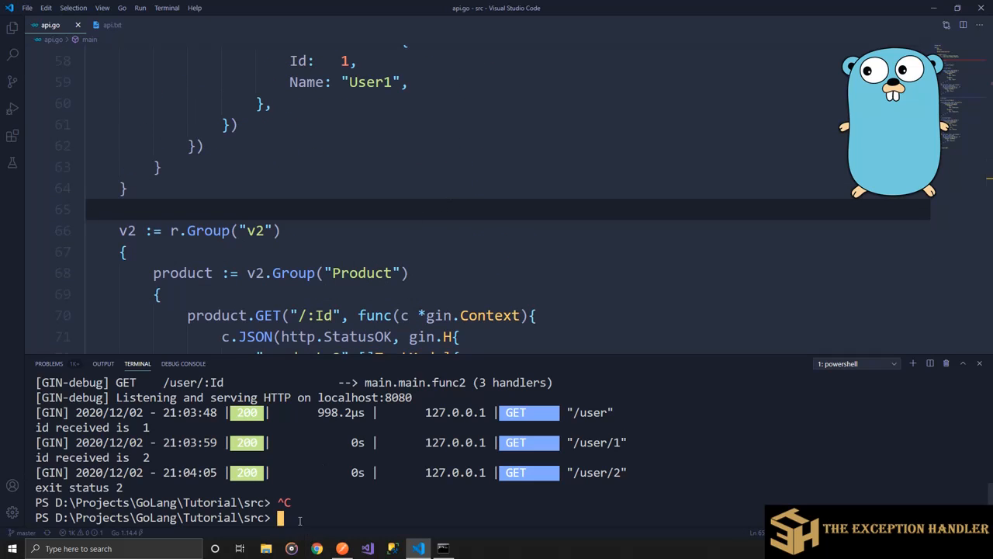
- Run go run api.go and highlight the /v1 Product route in the output
text(go run api.go)
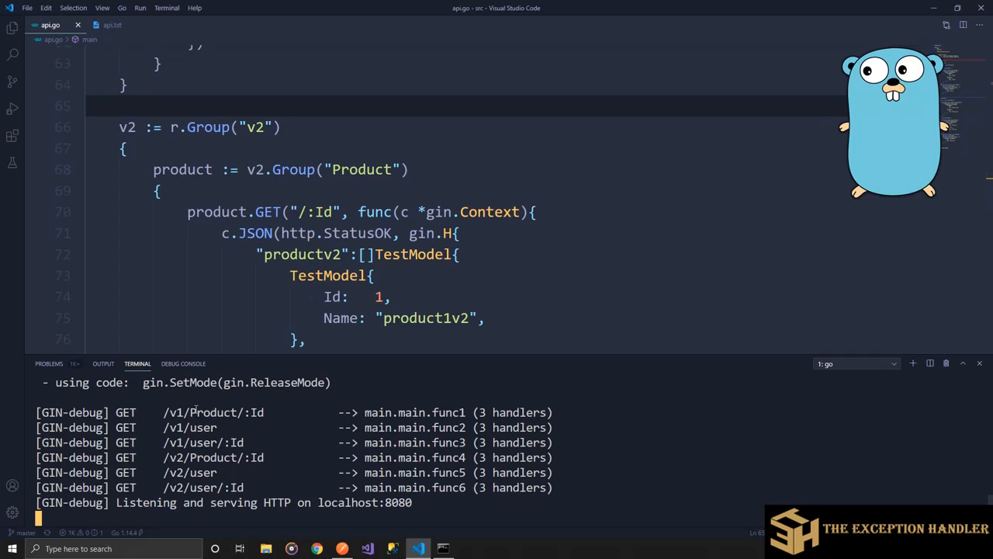
double_click(200, 412)
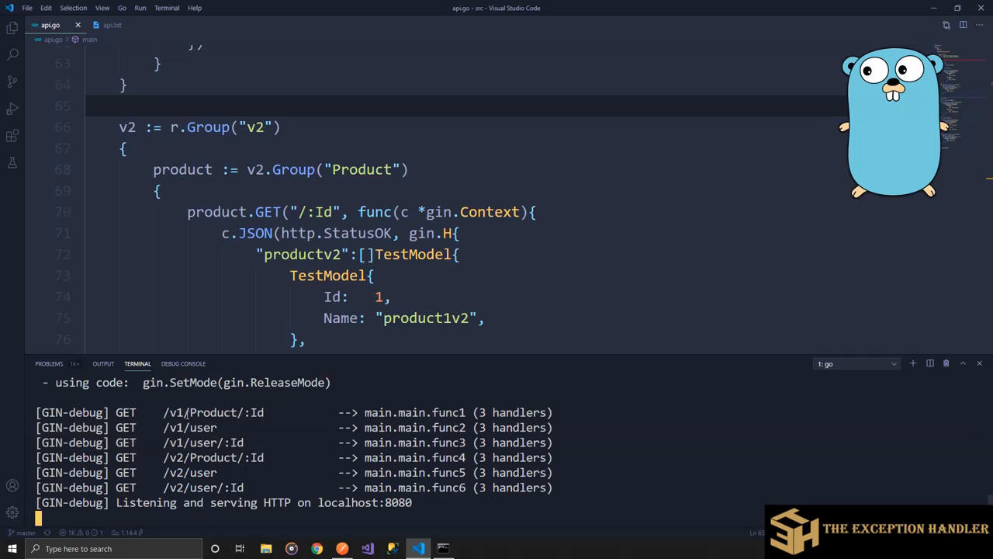
double_click(212, 412)
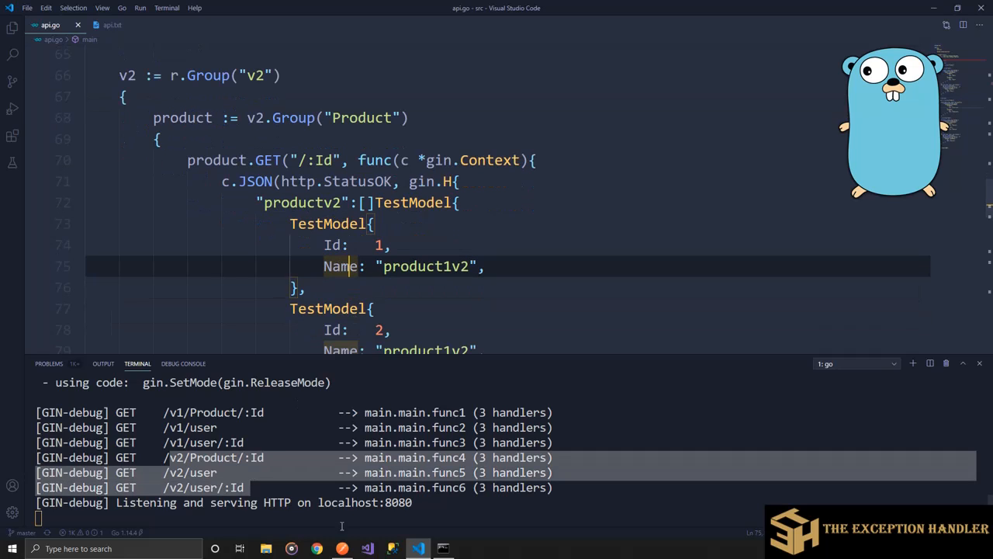
- Send GET /v1/user/2, /v2/user/2, /v2/user and /v1/user, comparing data and datav2 responses
click(342, 549)
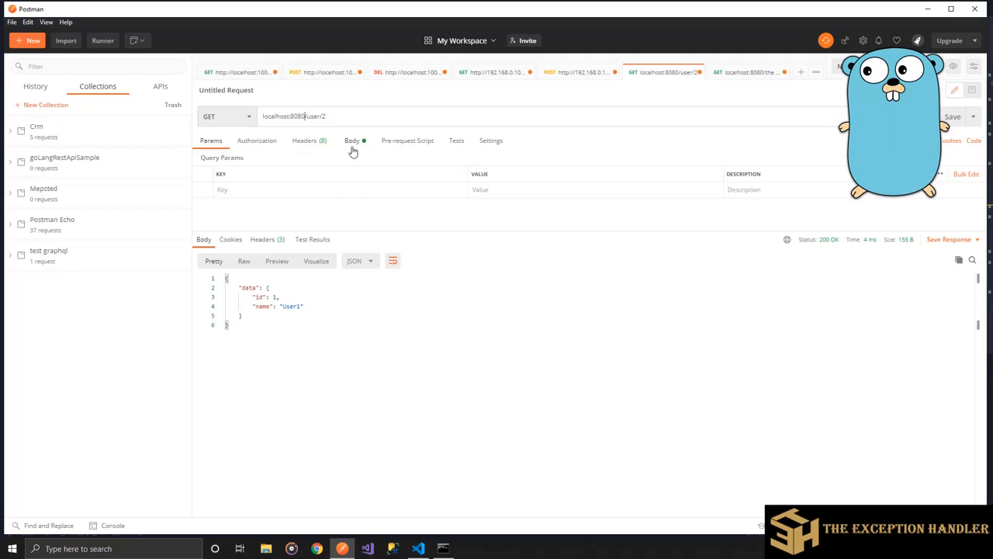
text(v1/)
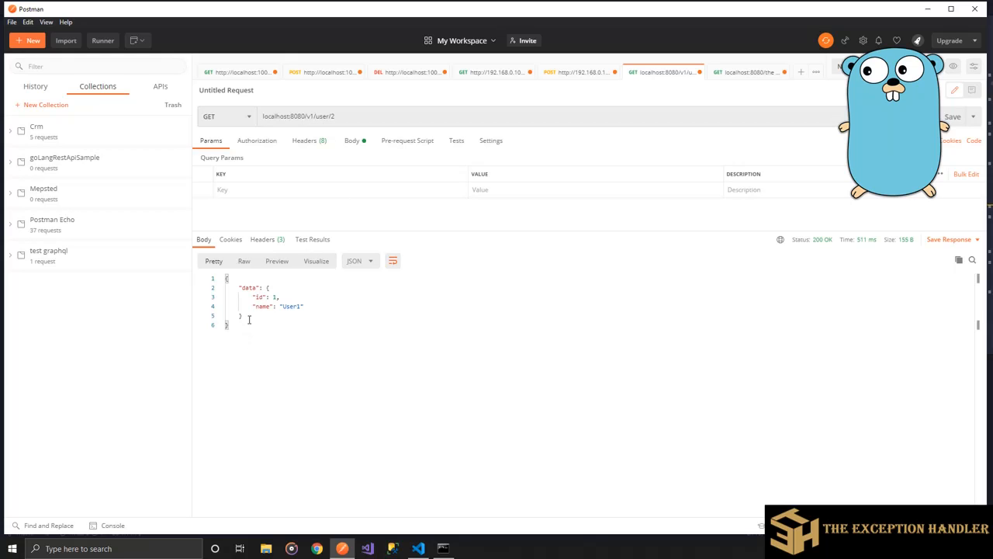
double_click(291, 305)
text(2)
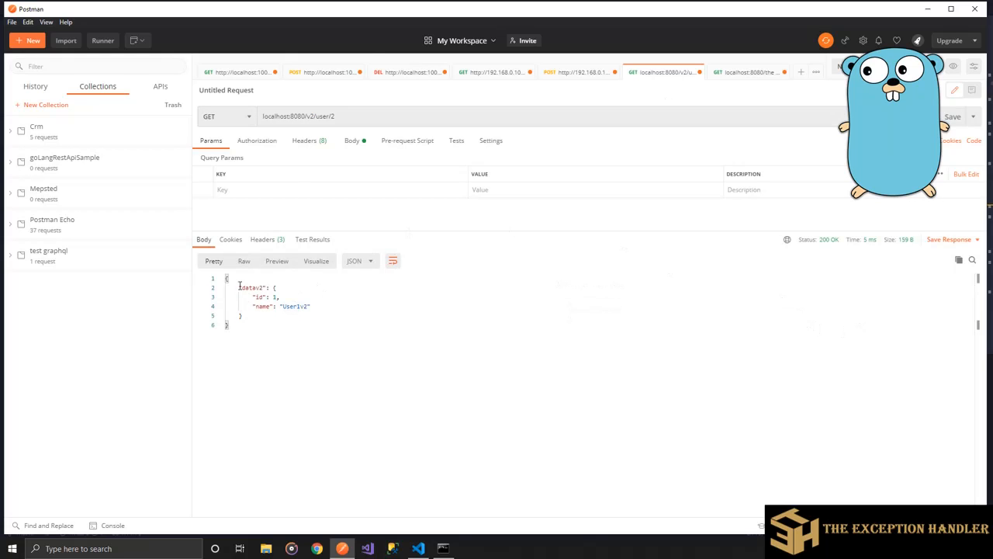
double_click(253, 288)
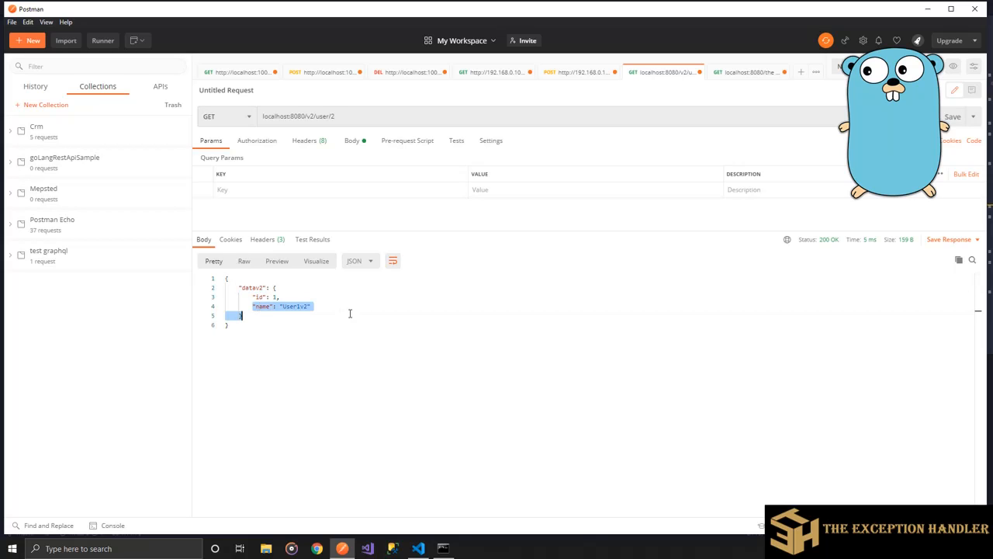
double_click(330, 116)
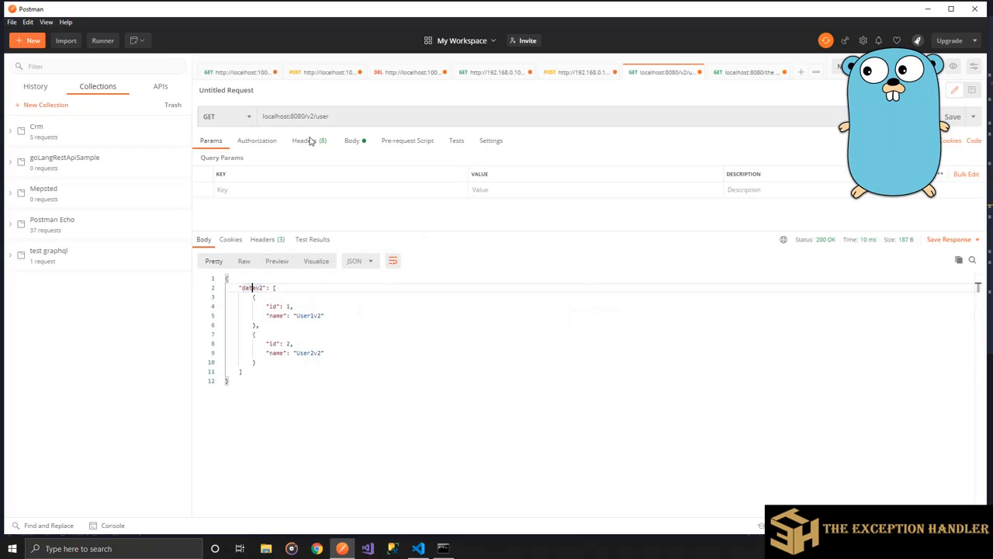
click(314, 115)
text(1)
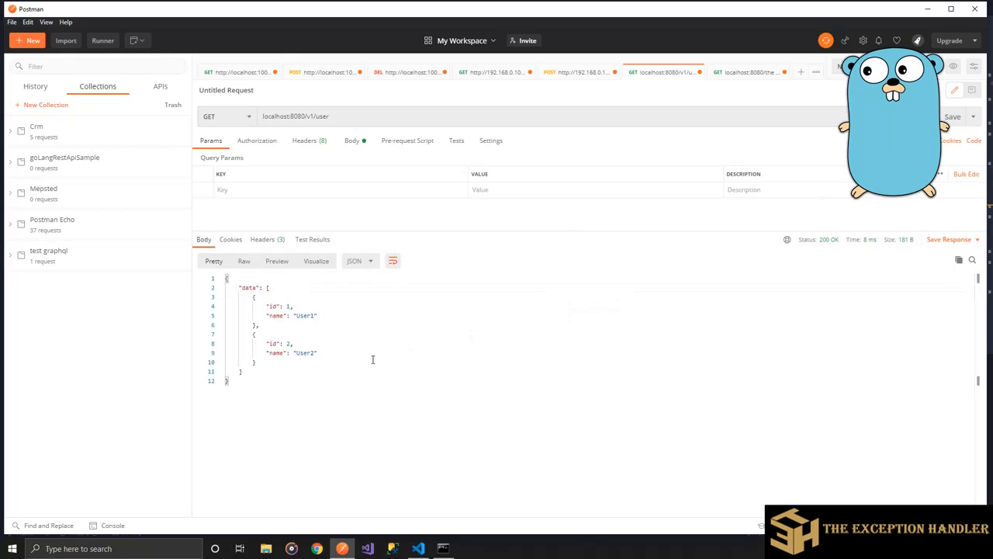
click(418, 548)
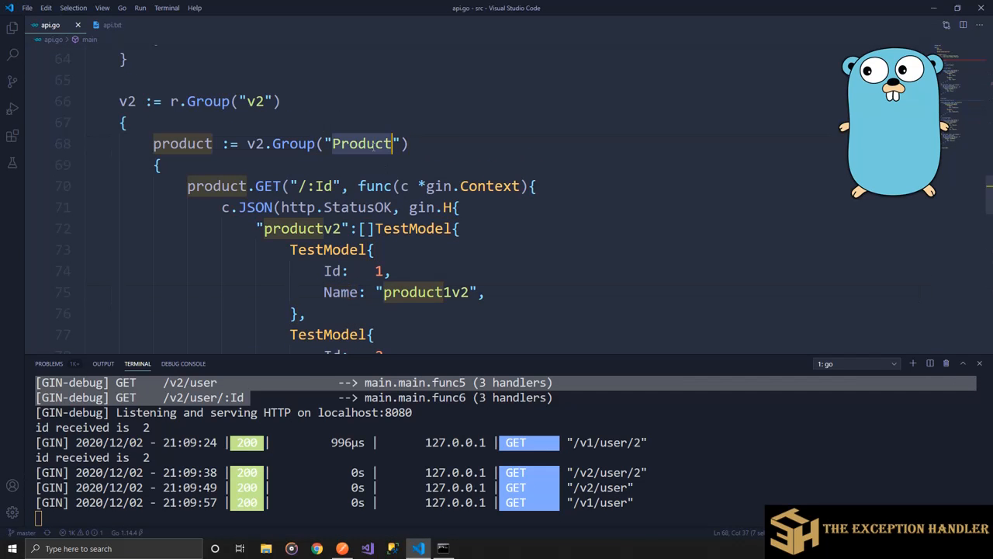
- Send GET /v1/Product/1 and /v2/Product/1, comparing product1 with product1v2 entries
click(341, 549)
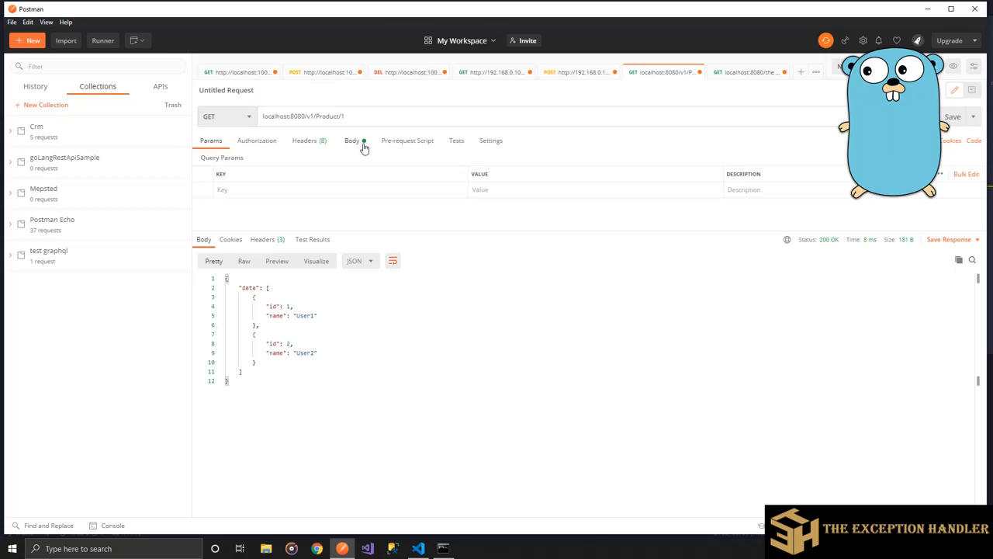
click(417, 548)
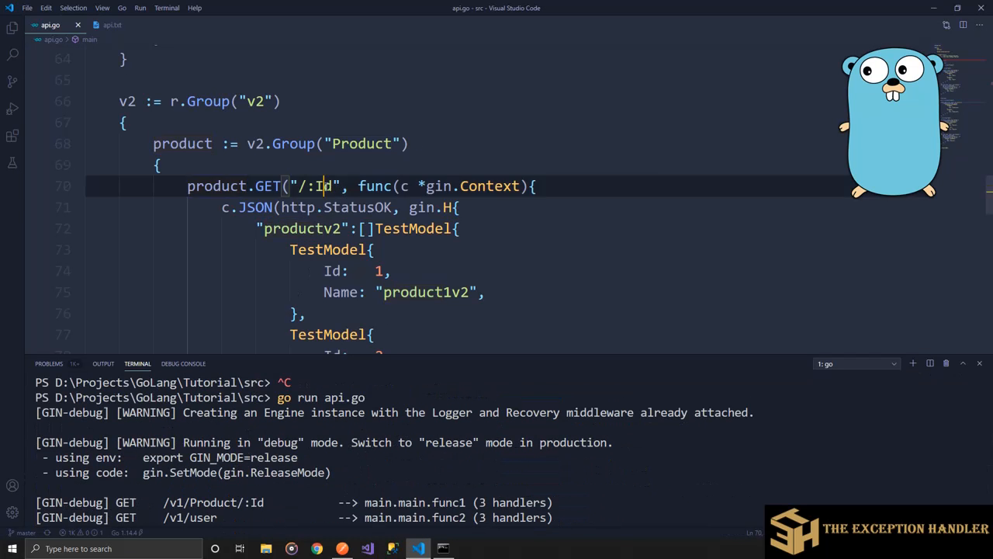
click(343, 549)
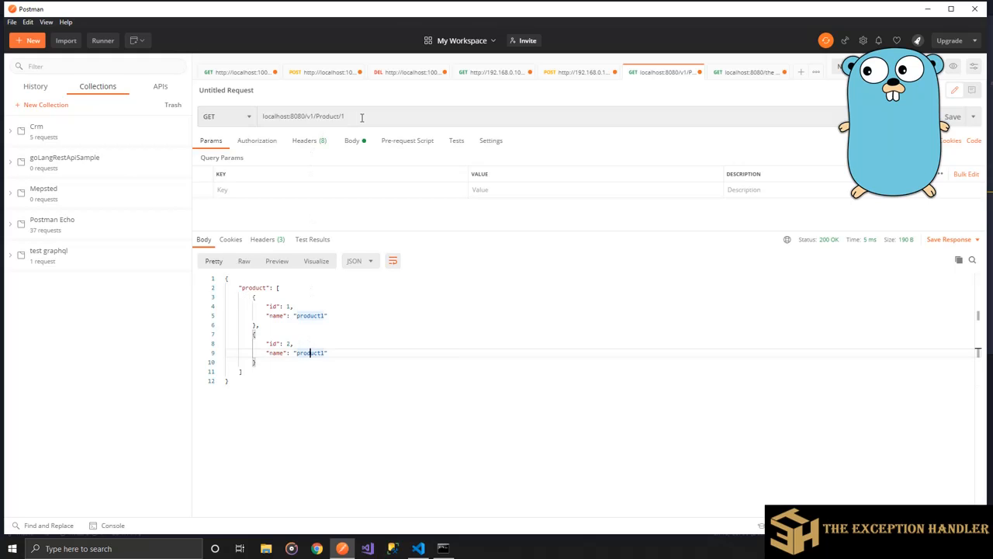
click(418, 549)
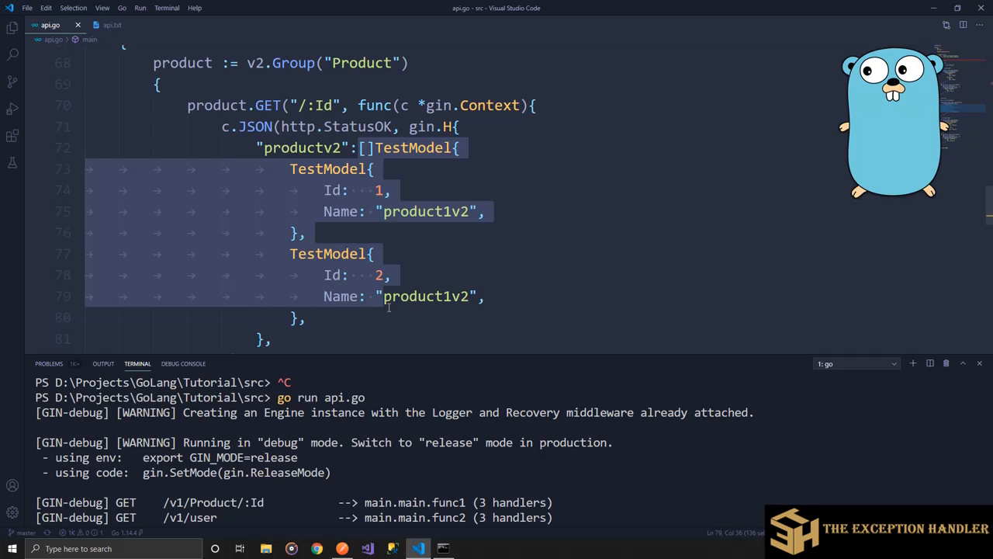
click(342, 549)
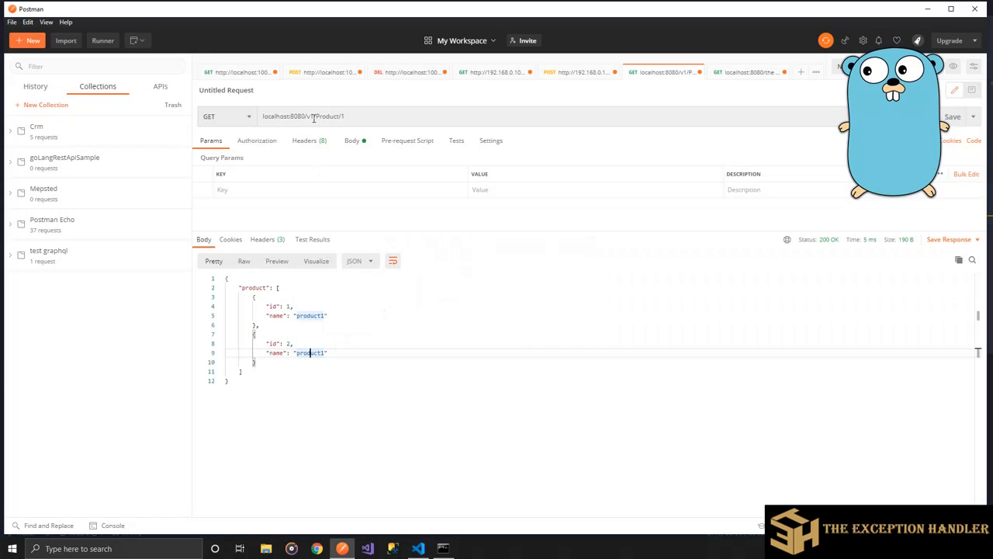
click(314, 115)
text(2)
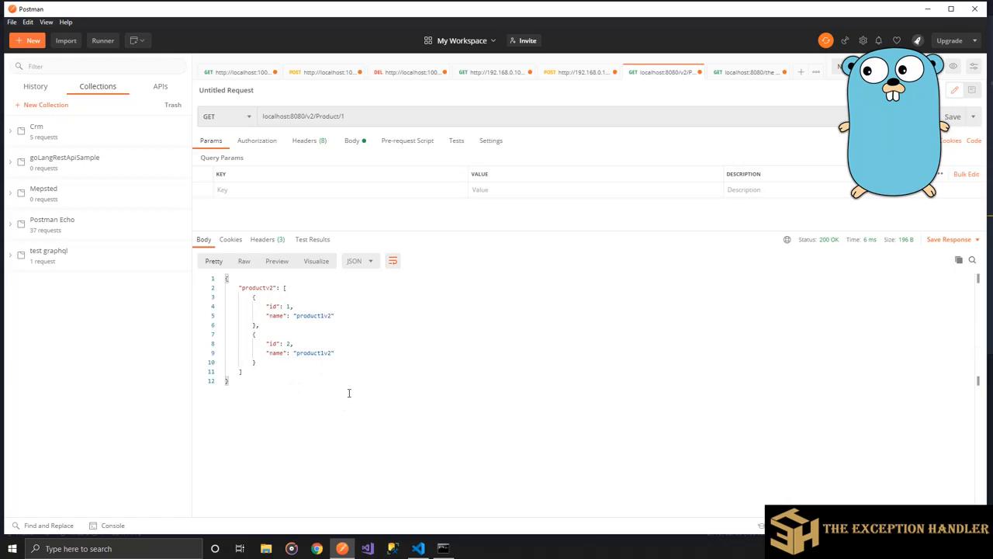
click(417, 548)
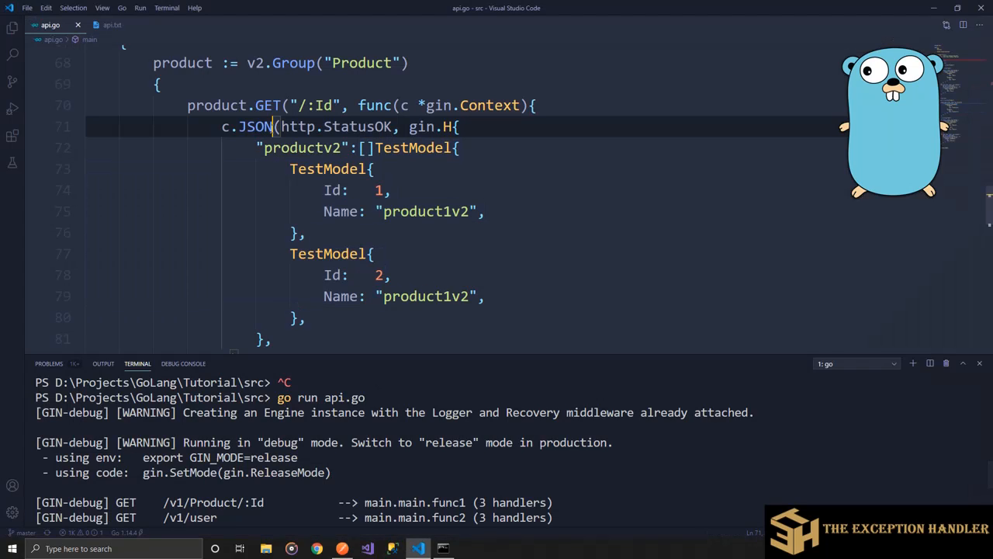
double_click(256, 126)
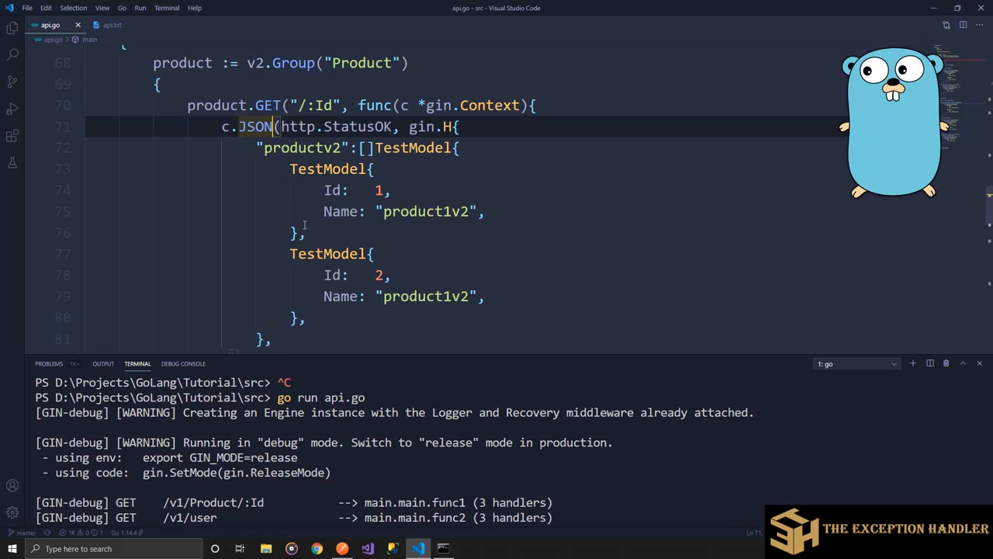
mouse_move(309, 126)
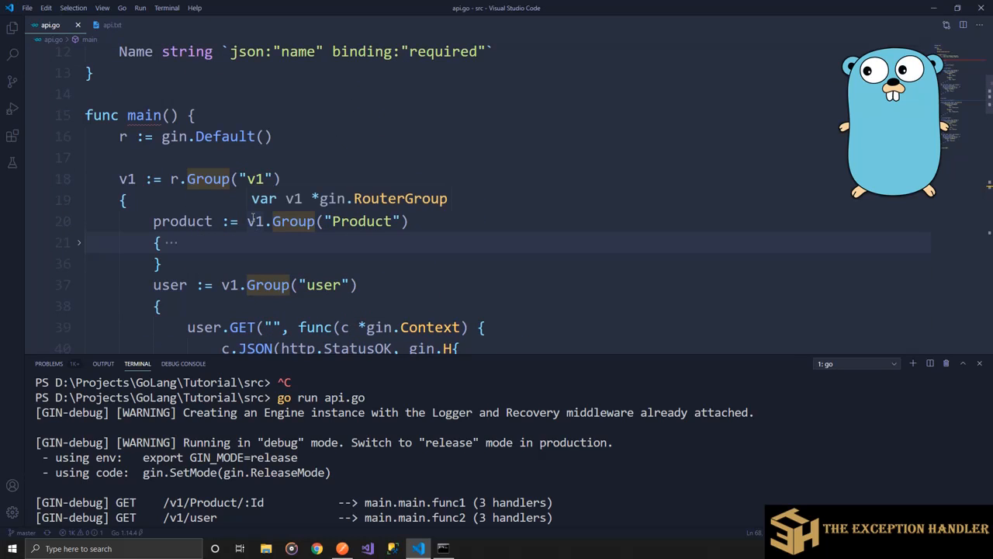
click(78, 242)
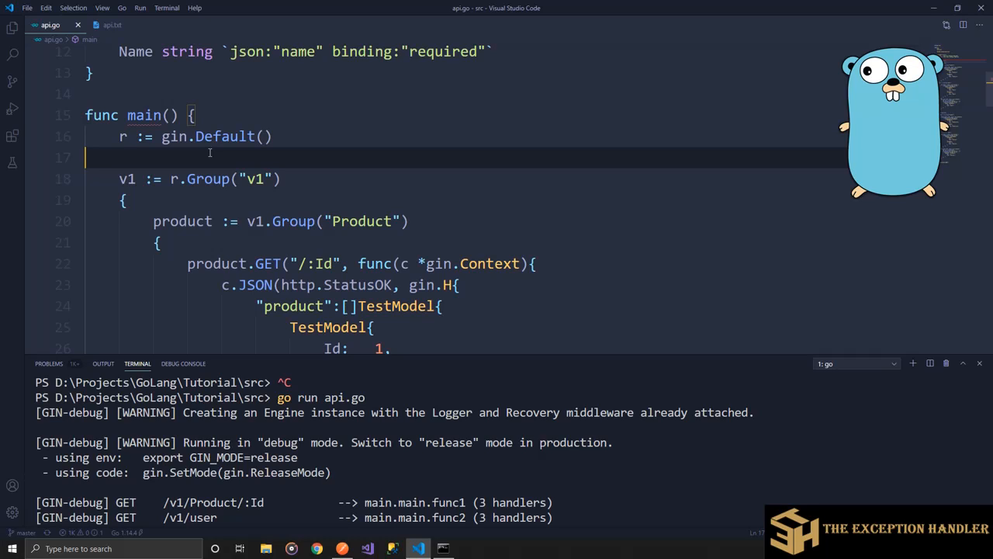
scroll(down, 3)
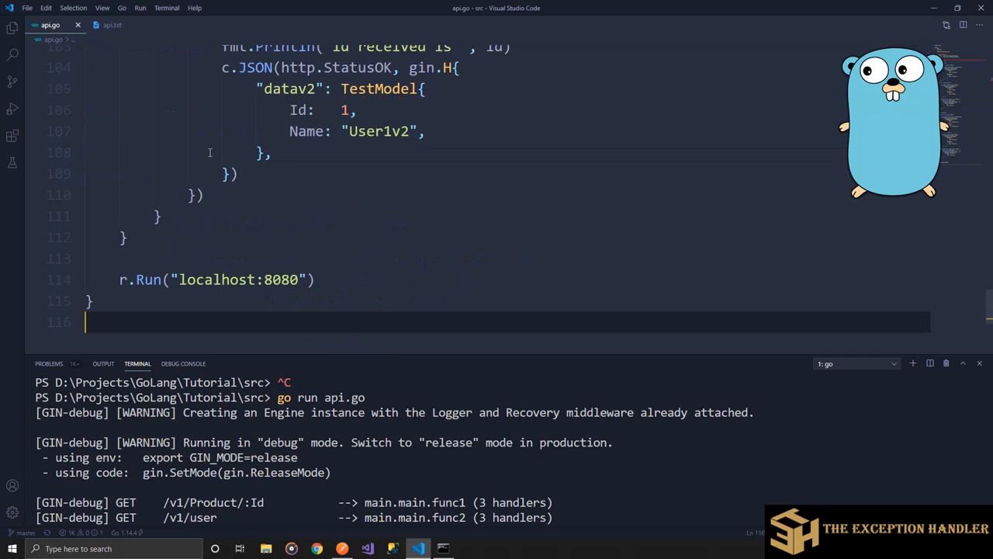